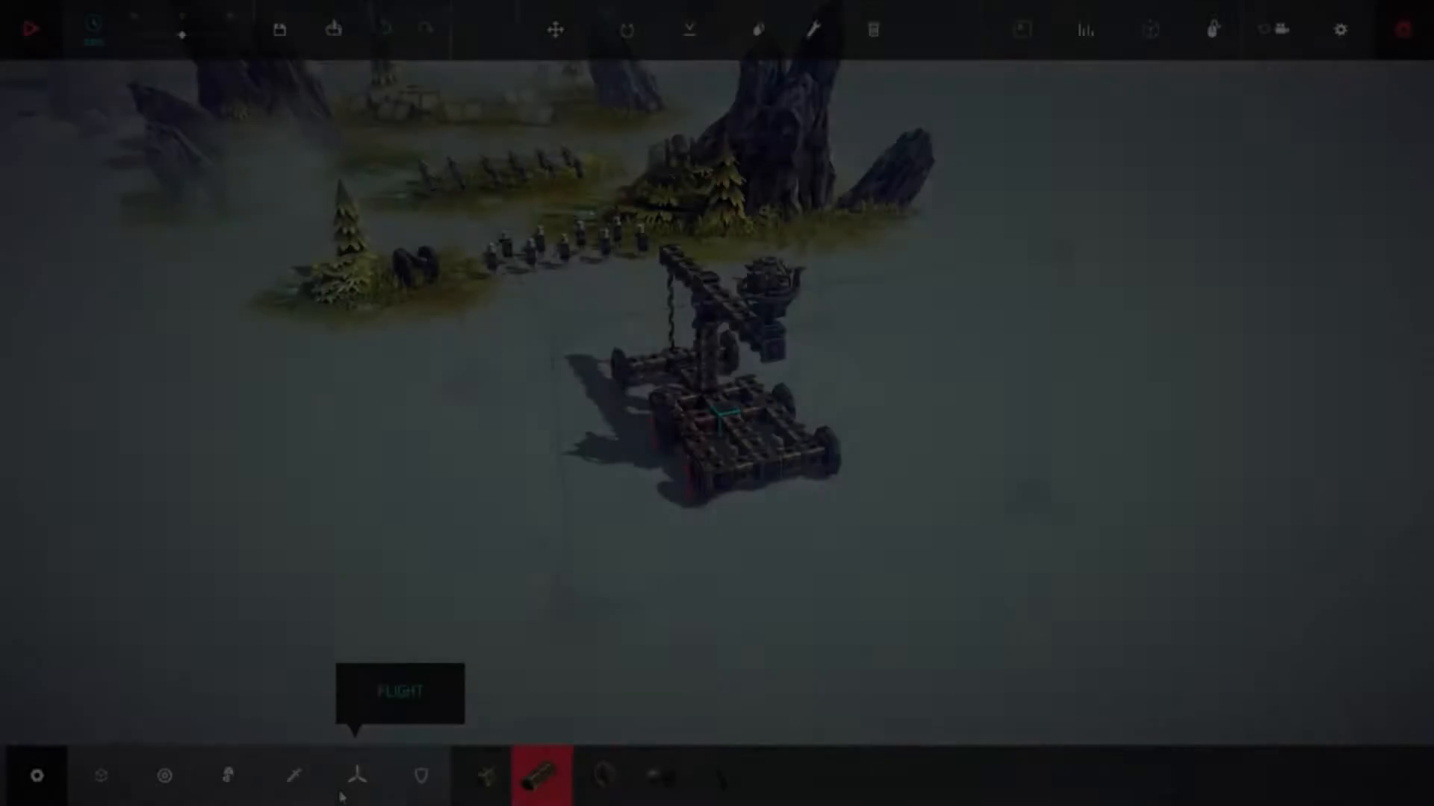
# List the mechanical parts so the contractable spring is ready for the crane cart
pyautogui.click(32, 28)
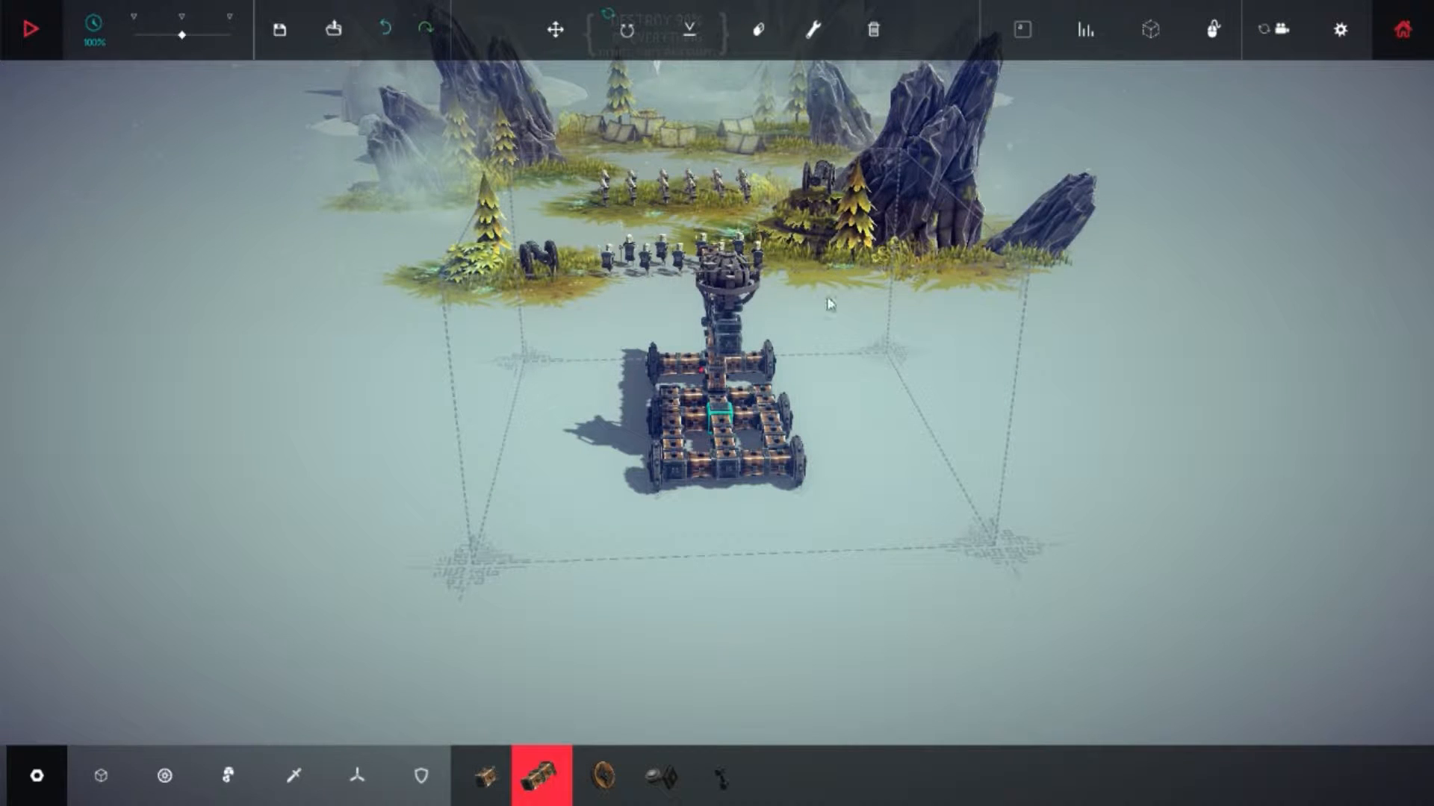
pyautogui.click(164, 775)
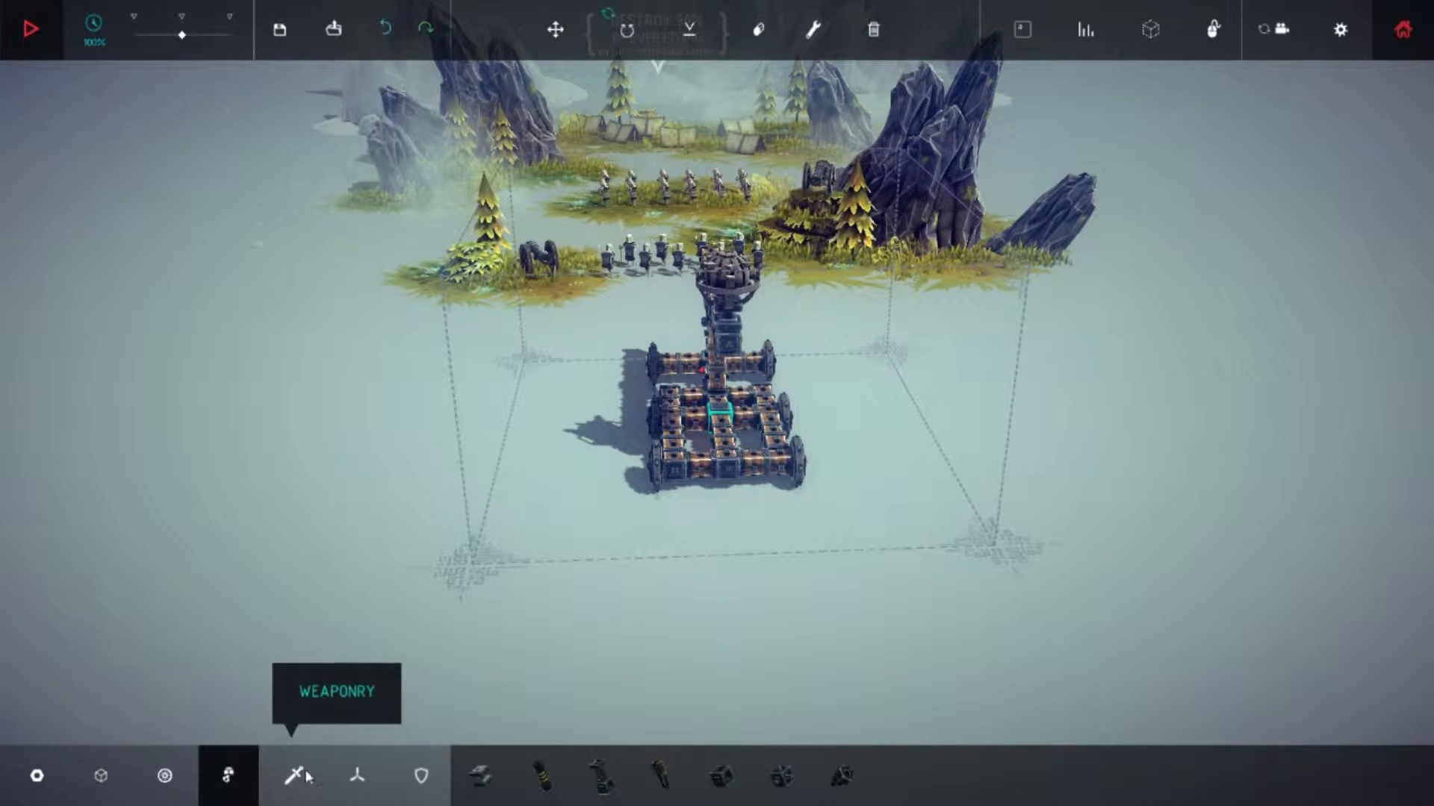
pyautogui.moveTo(541, 775)
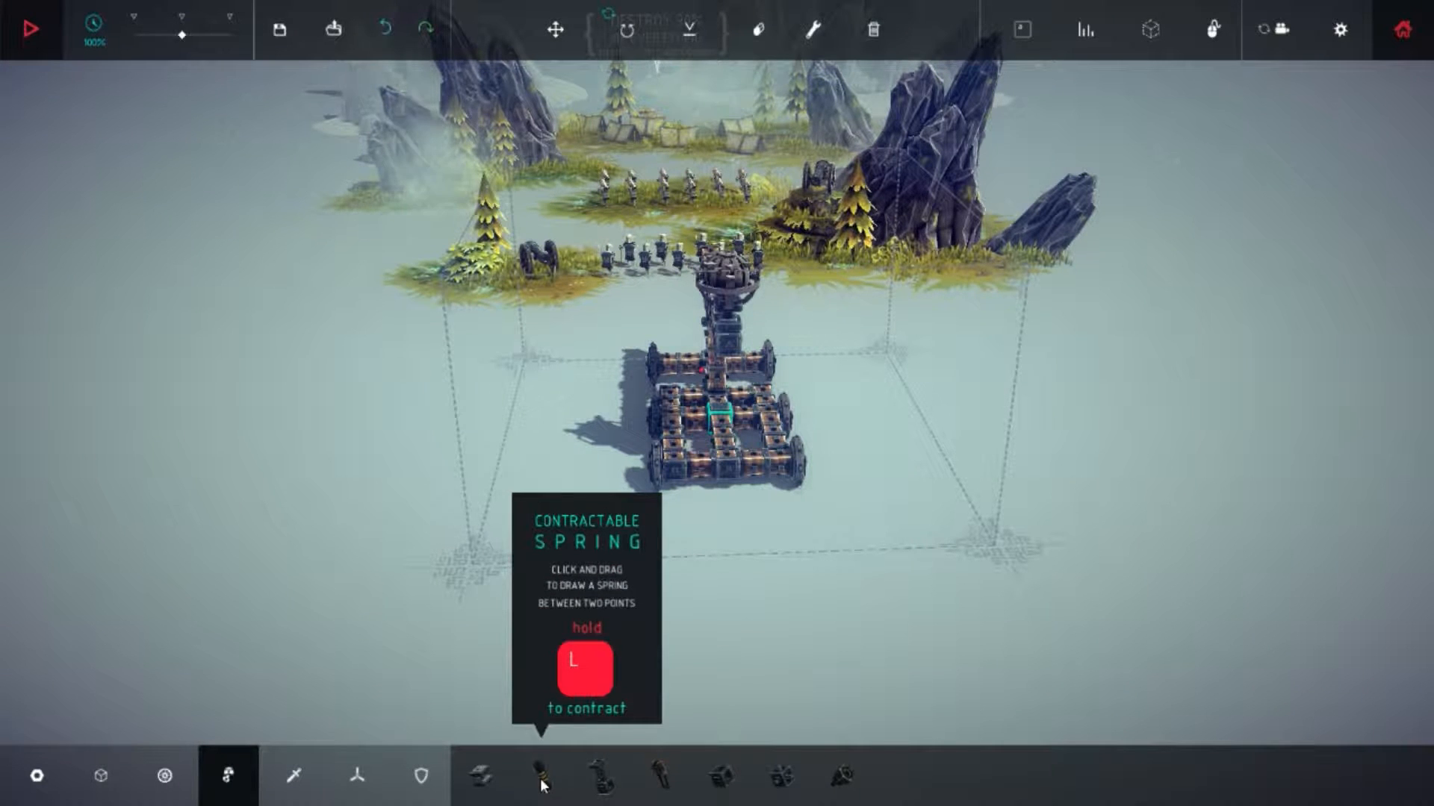
# Choose the contractable spring part for lifting the crane arm
pyautogui.click(34, 29)
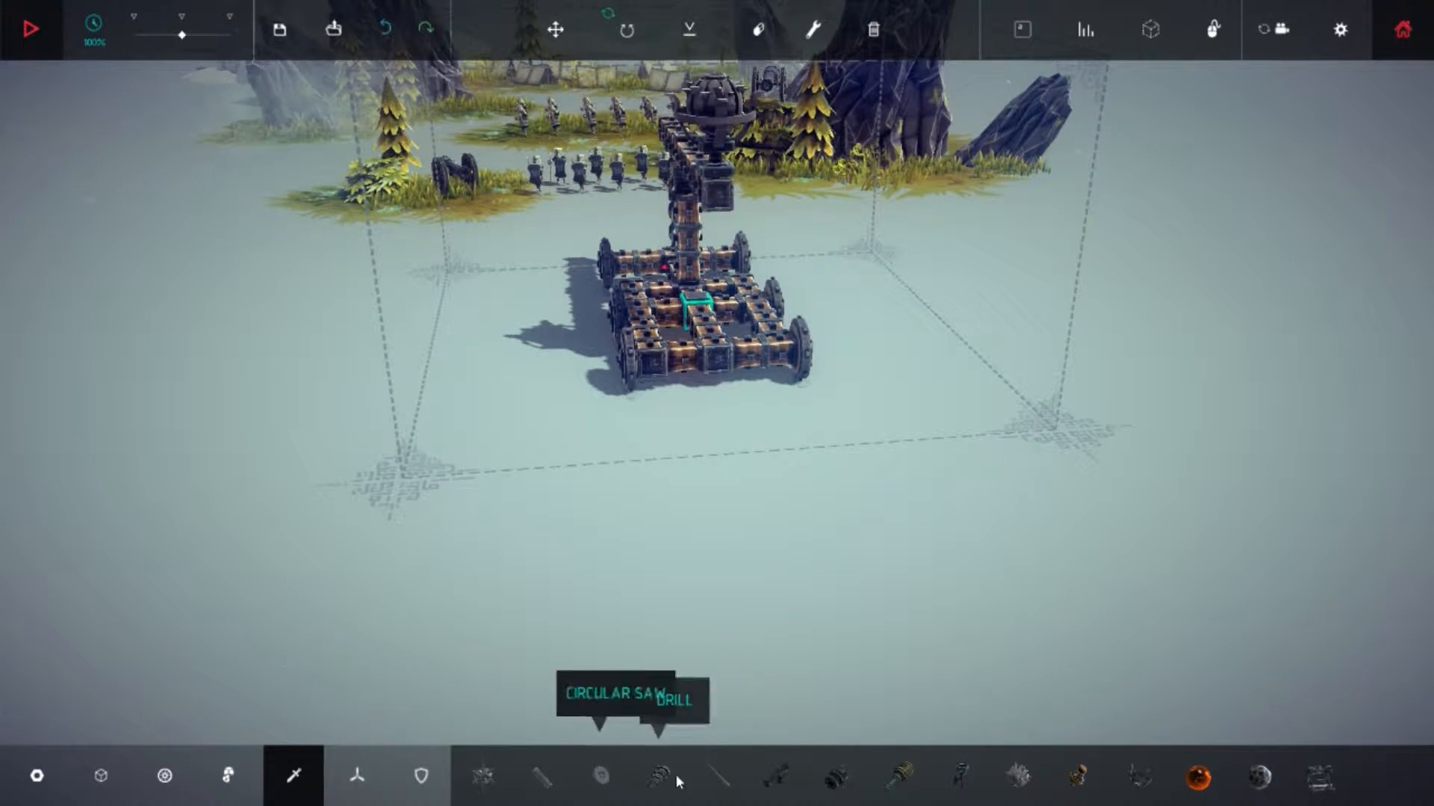
pyautogui.click(779, 777)
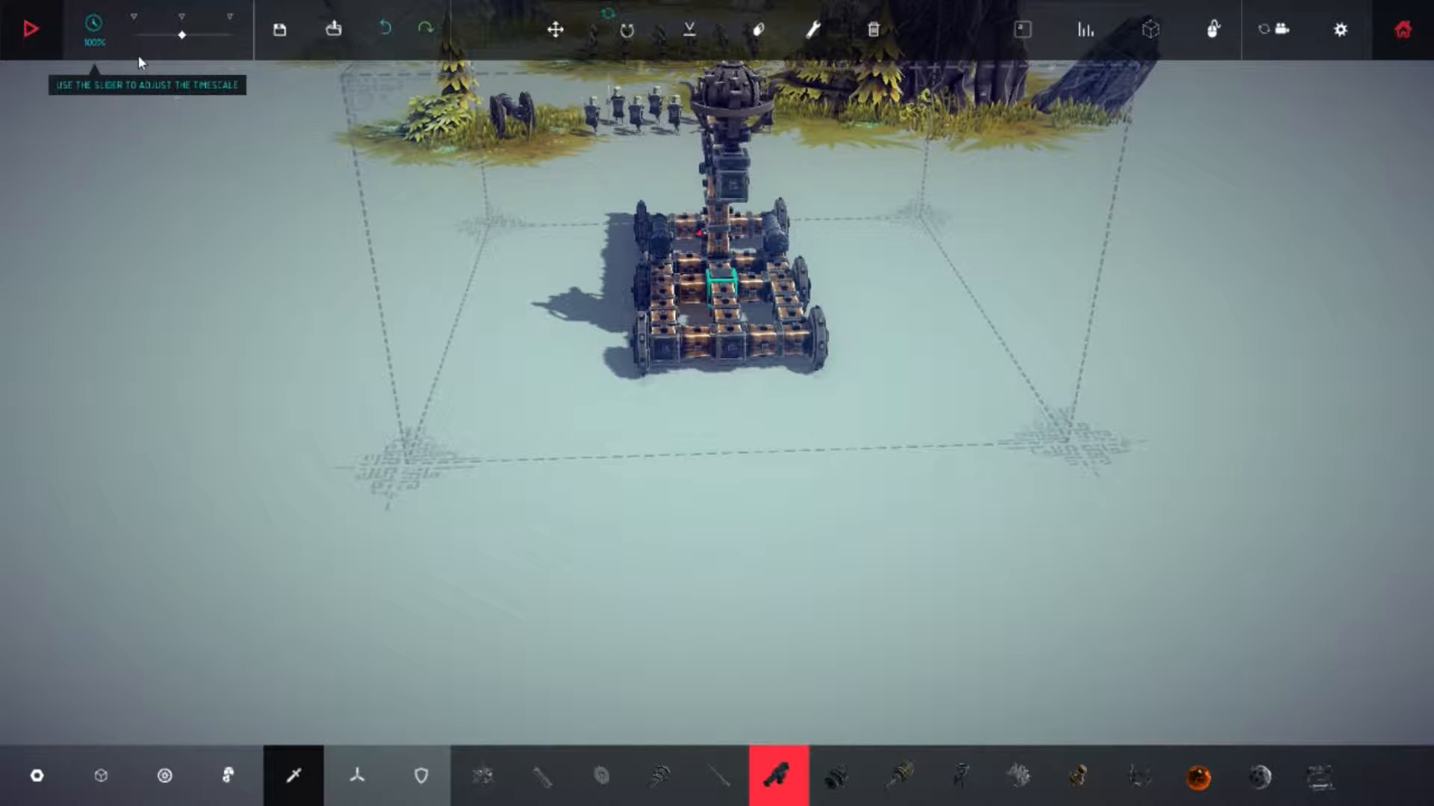
pyautogui.click(33, 28)
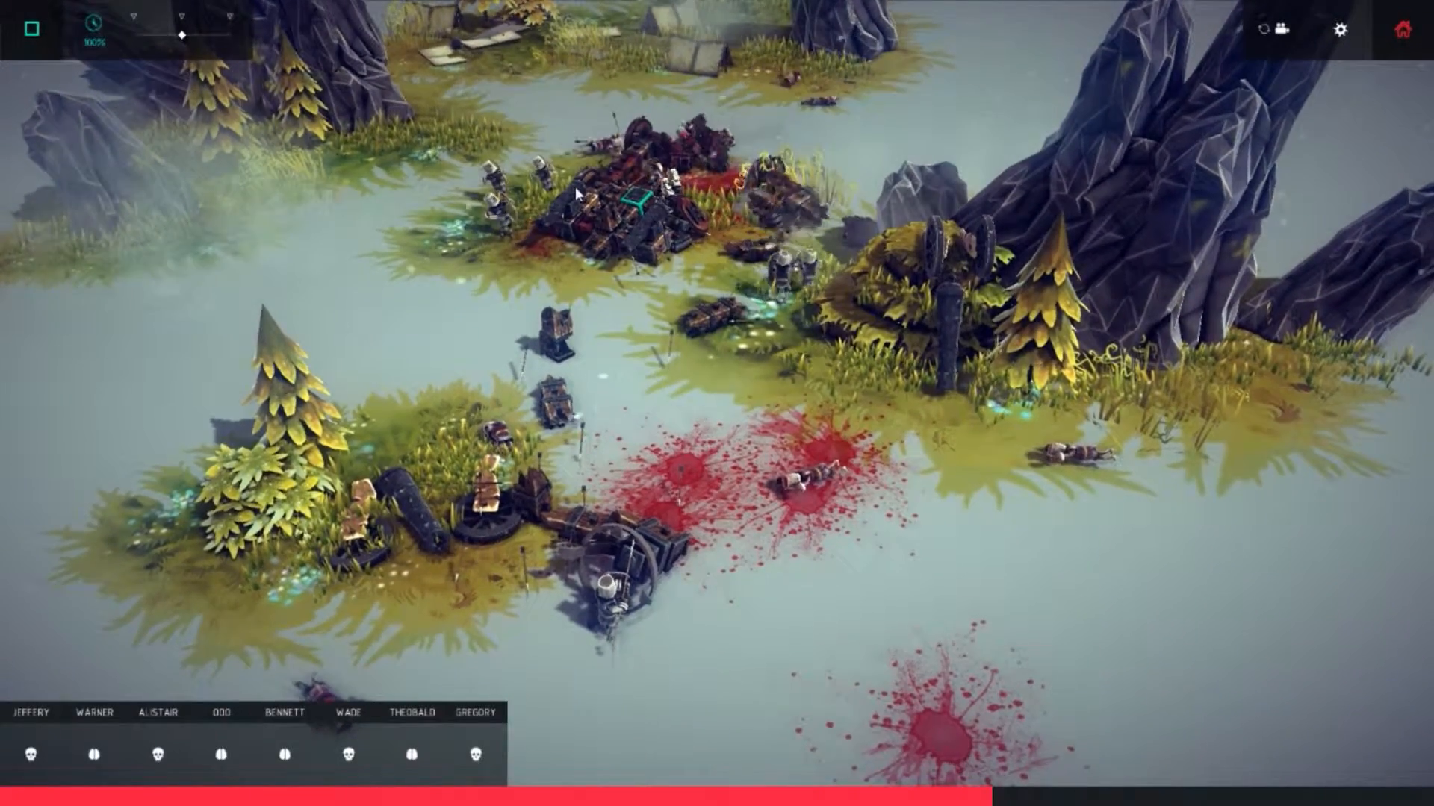
pyautogui.click(30, 30)
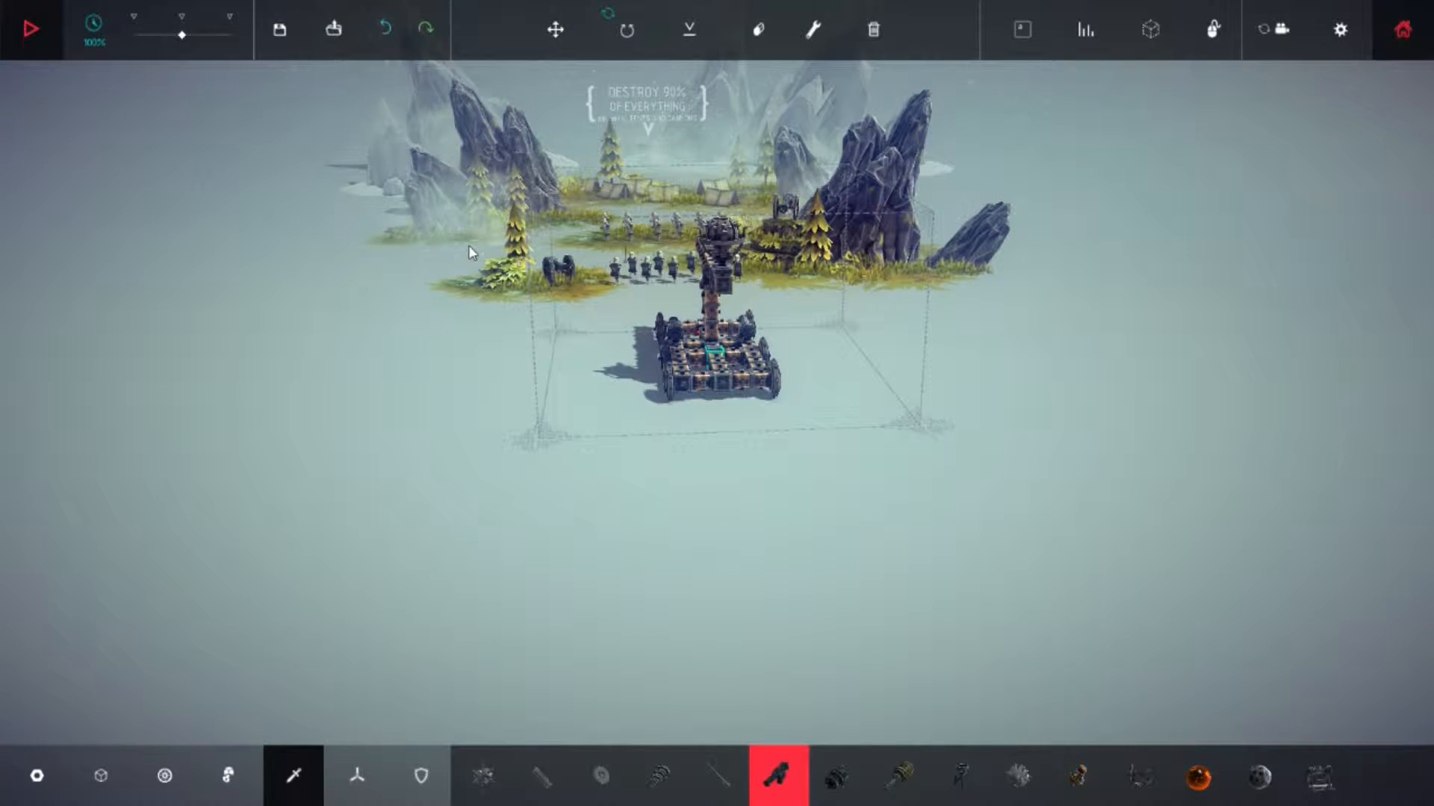
pyautogui.click(32, 28)
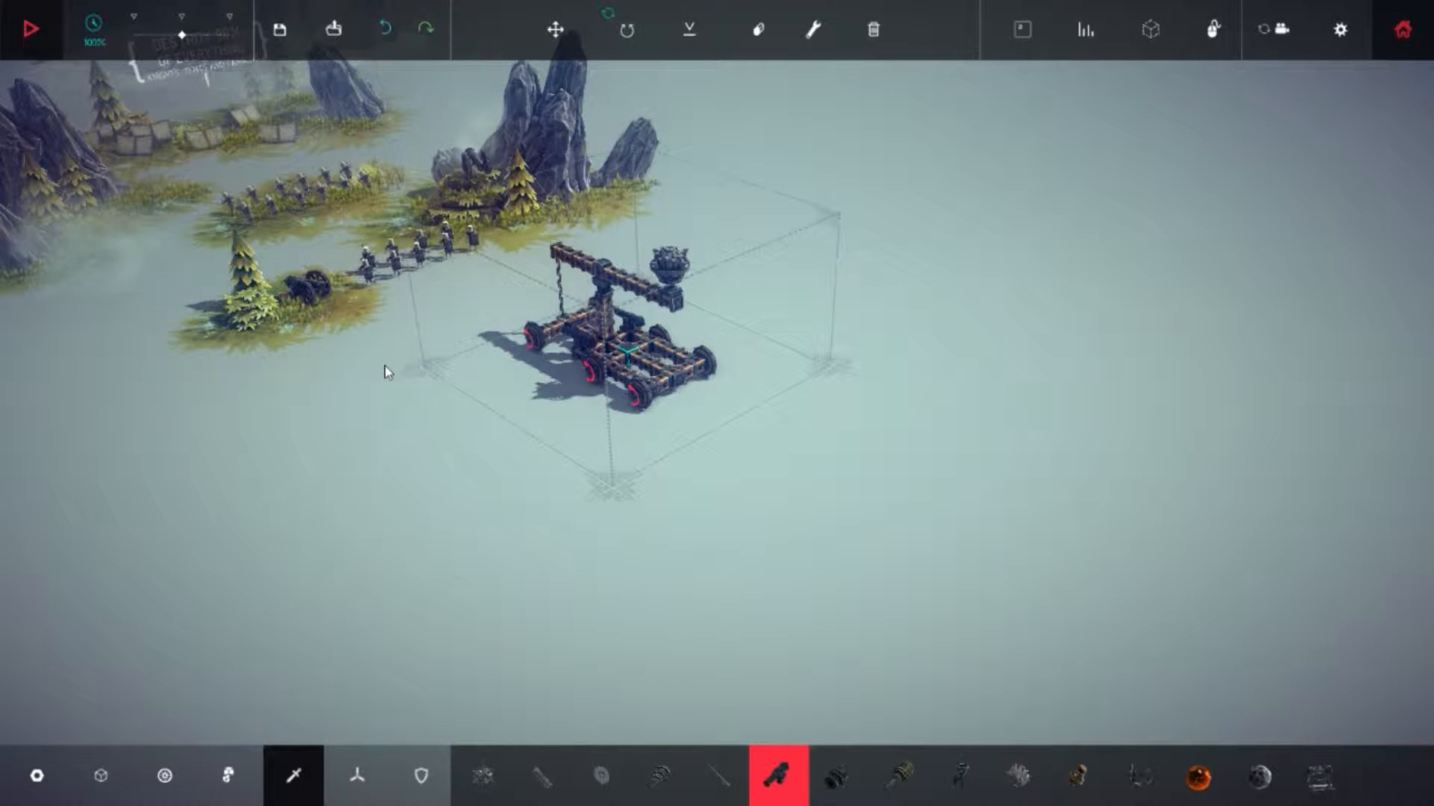
pyautogui.click(32, 28)
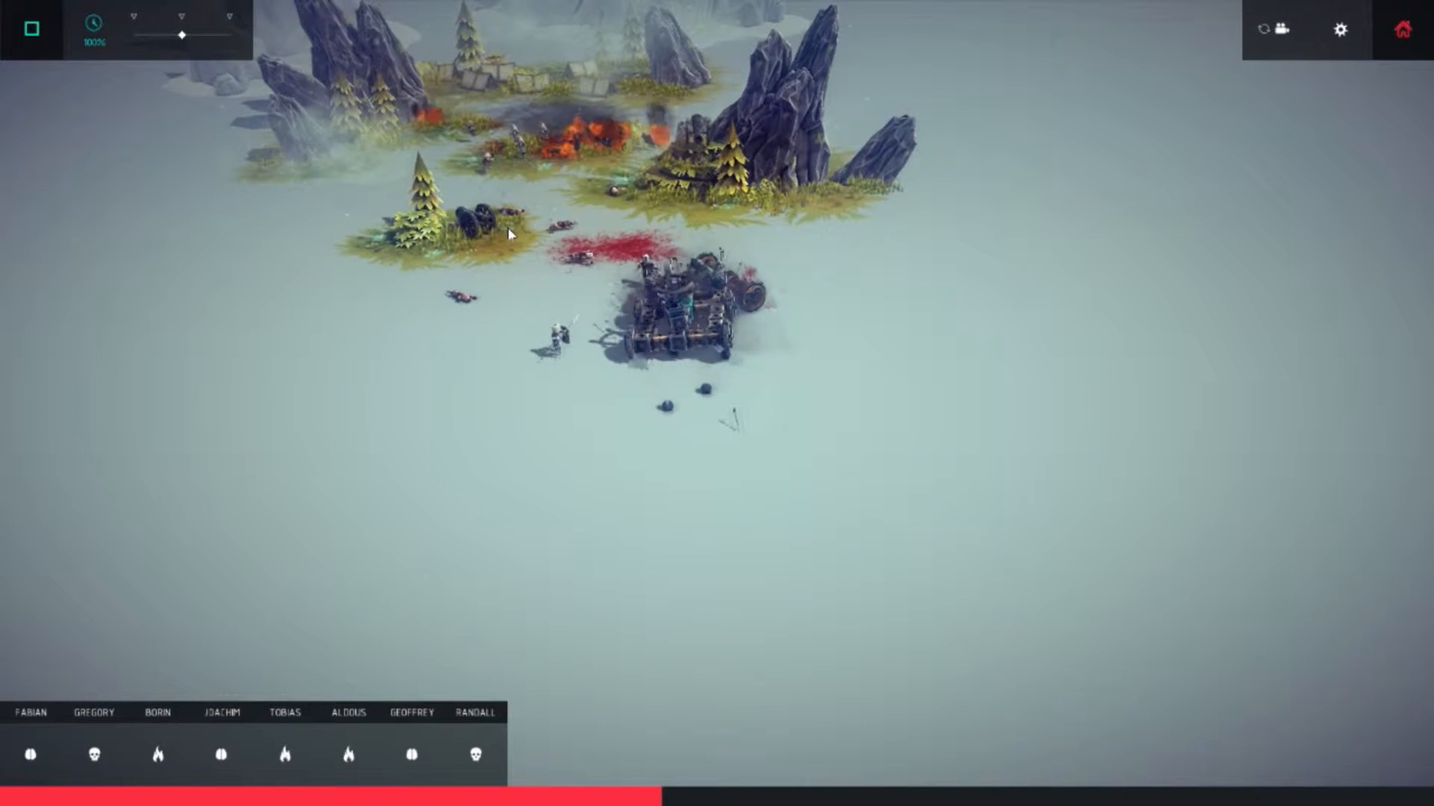
pyautogui.click(31, 28)
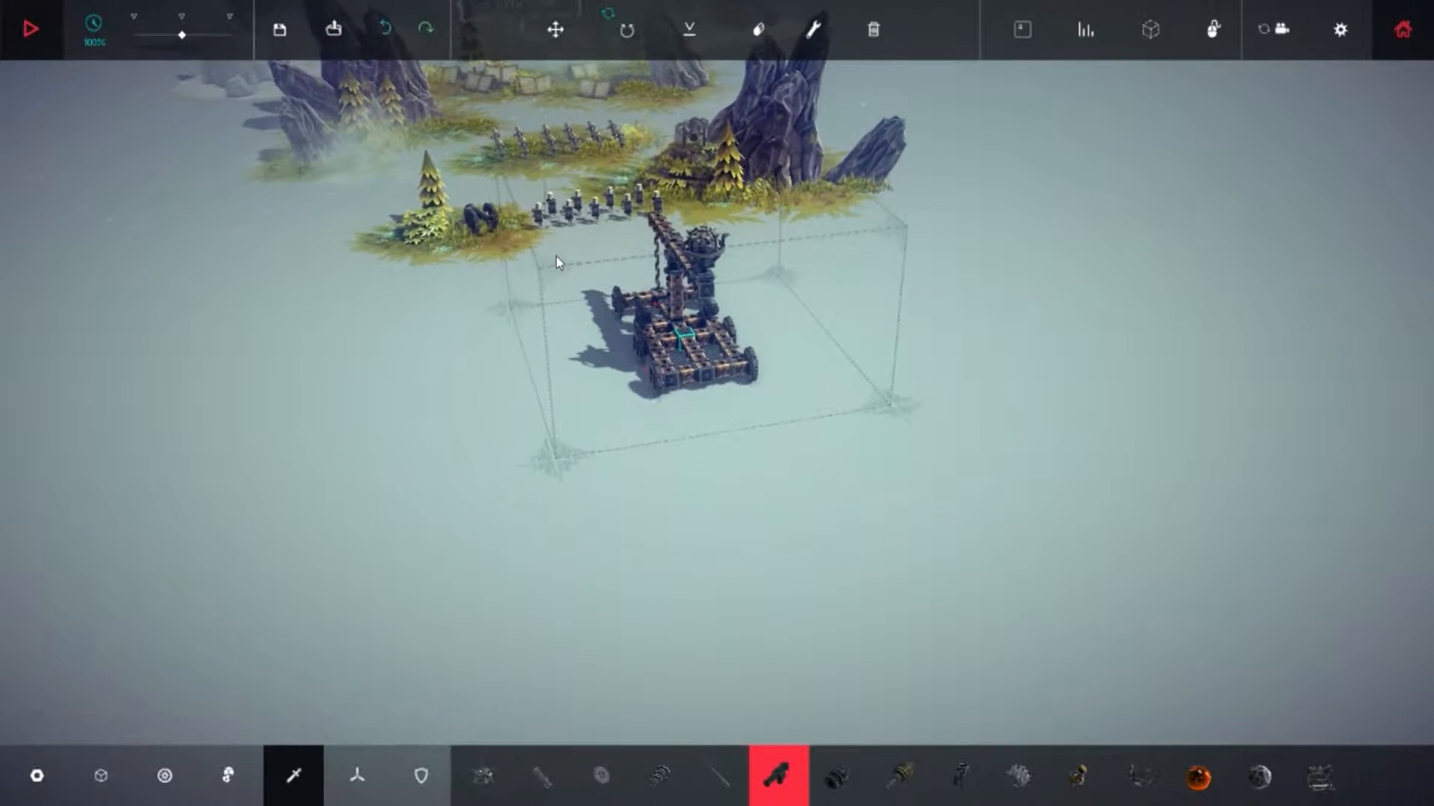
pyautogui.click(30, 28)
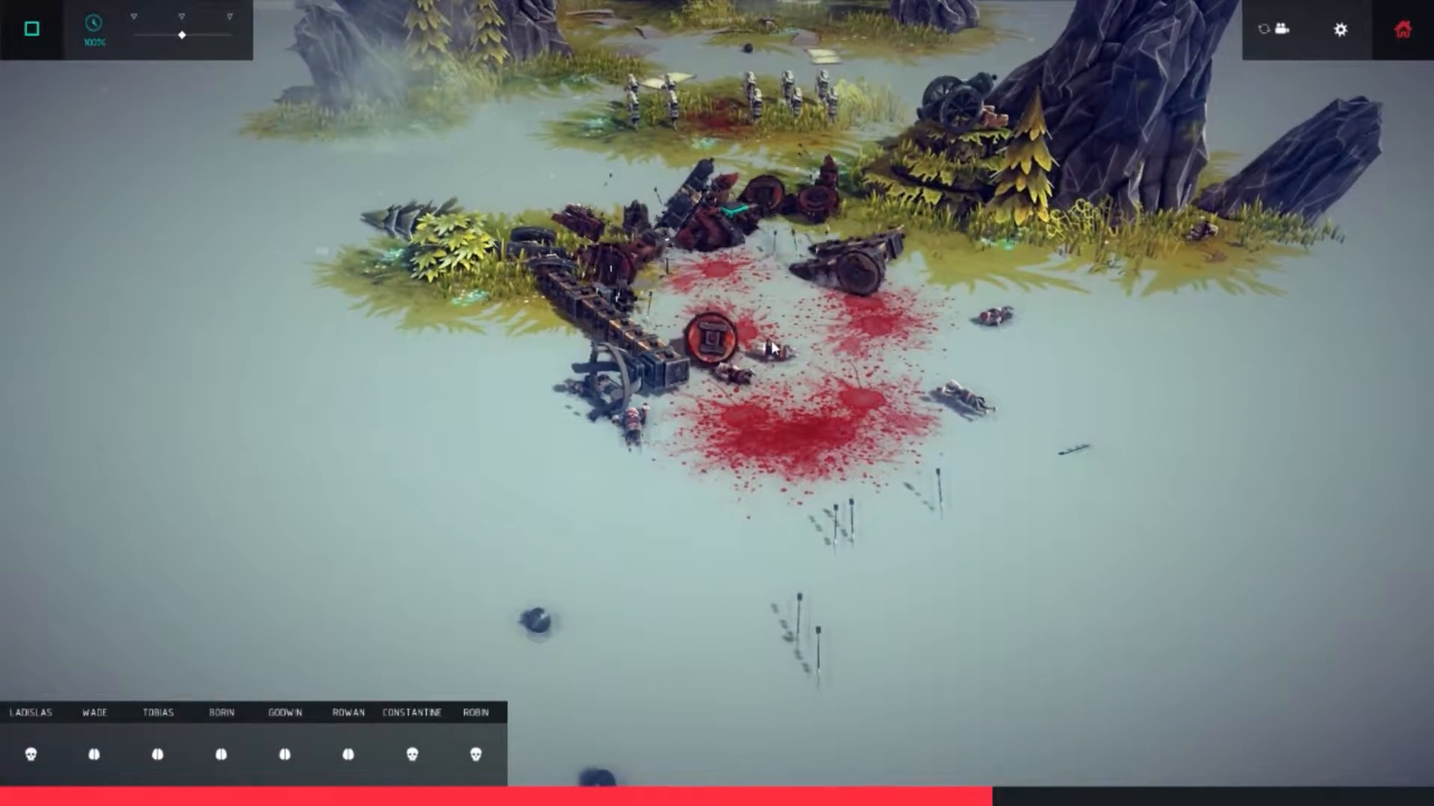
pyautogui.moveTo(116, 36)
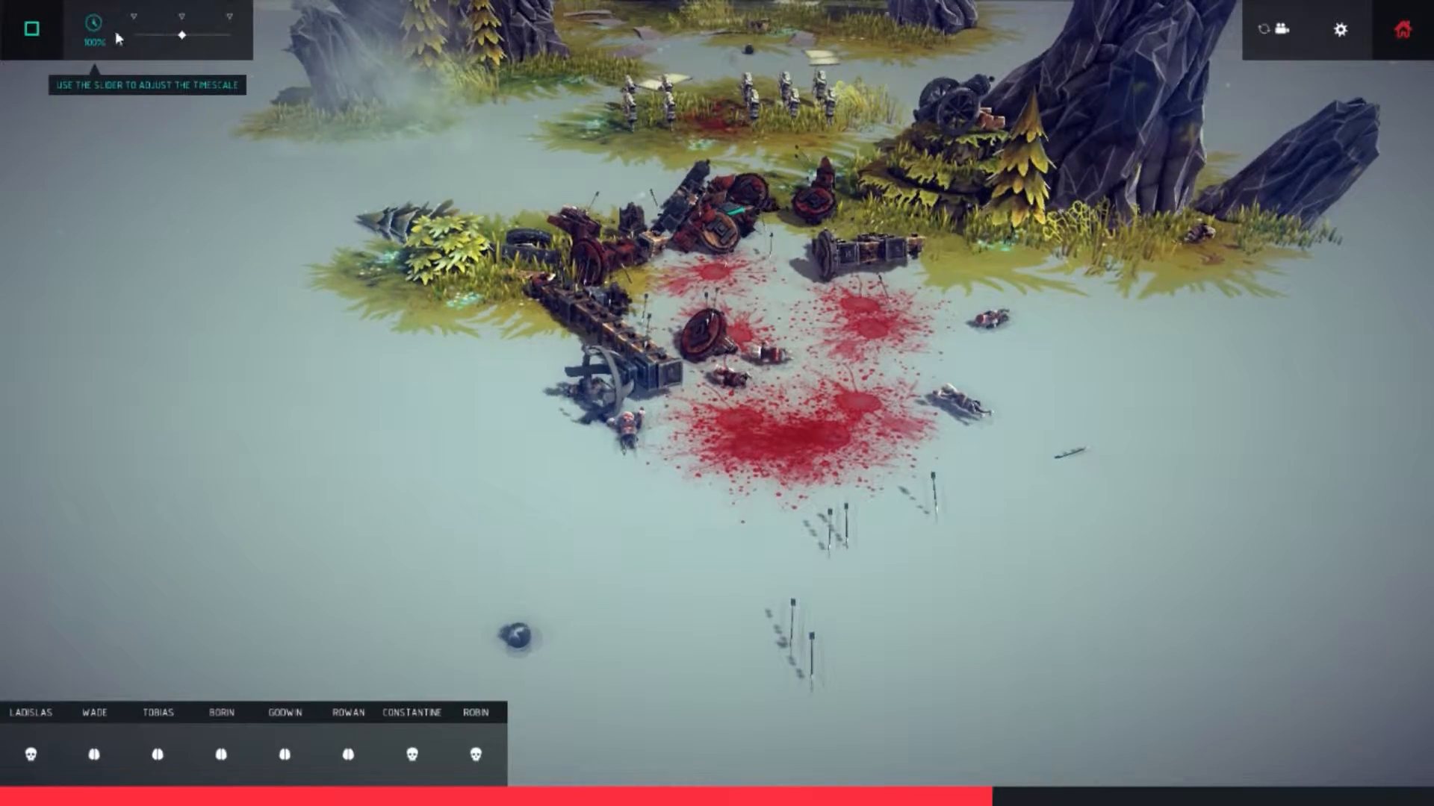
pyautogui.click(30, 26)
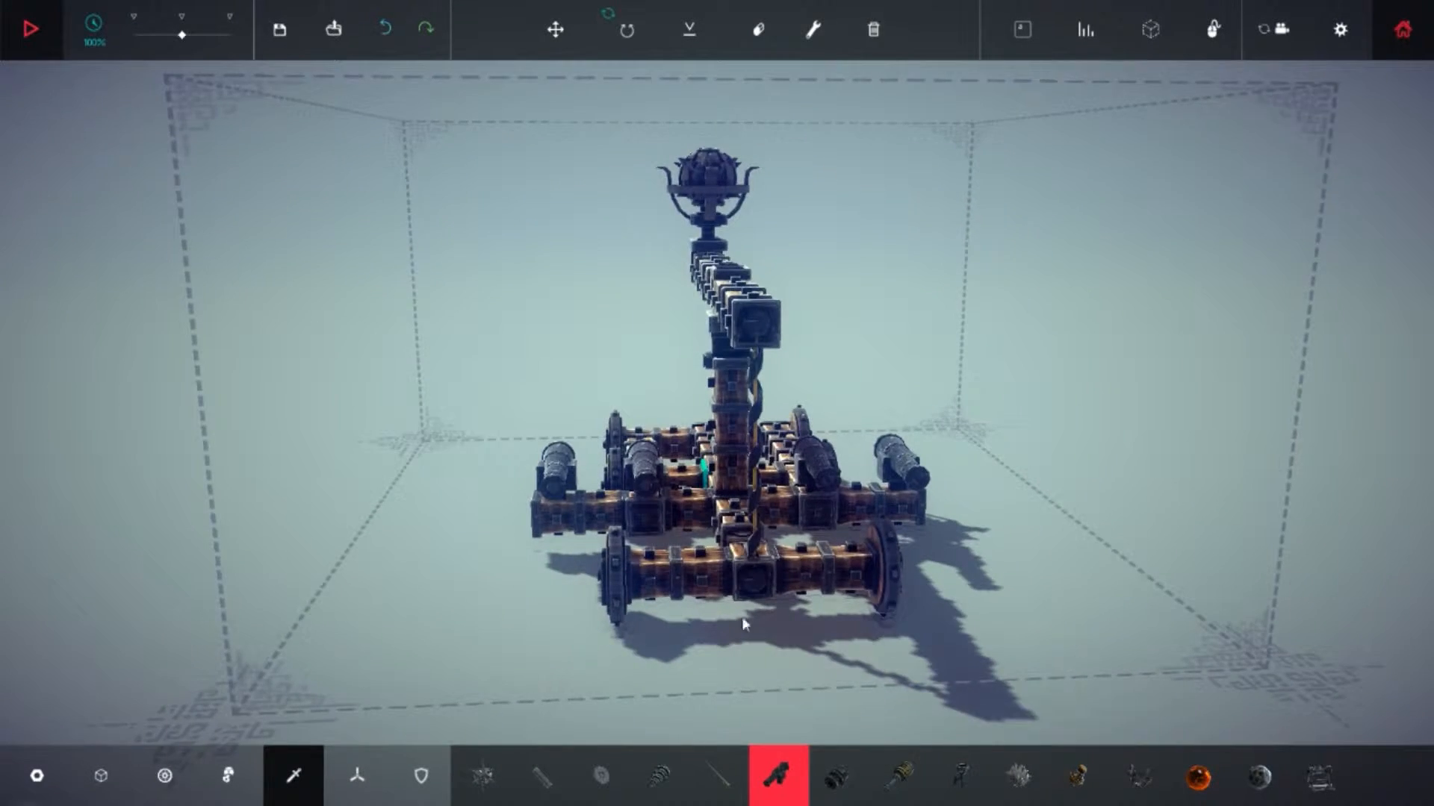
# Pick the brace part from the basic blocks to reinforce the cannon cart
pyautogui.click(543, 777)
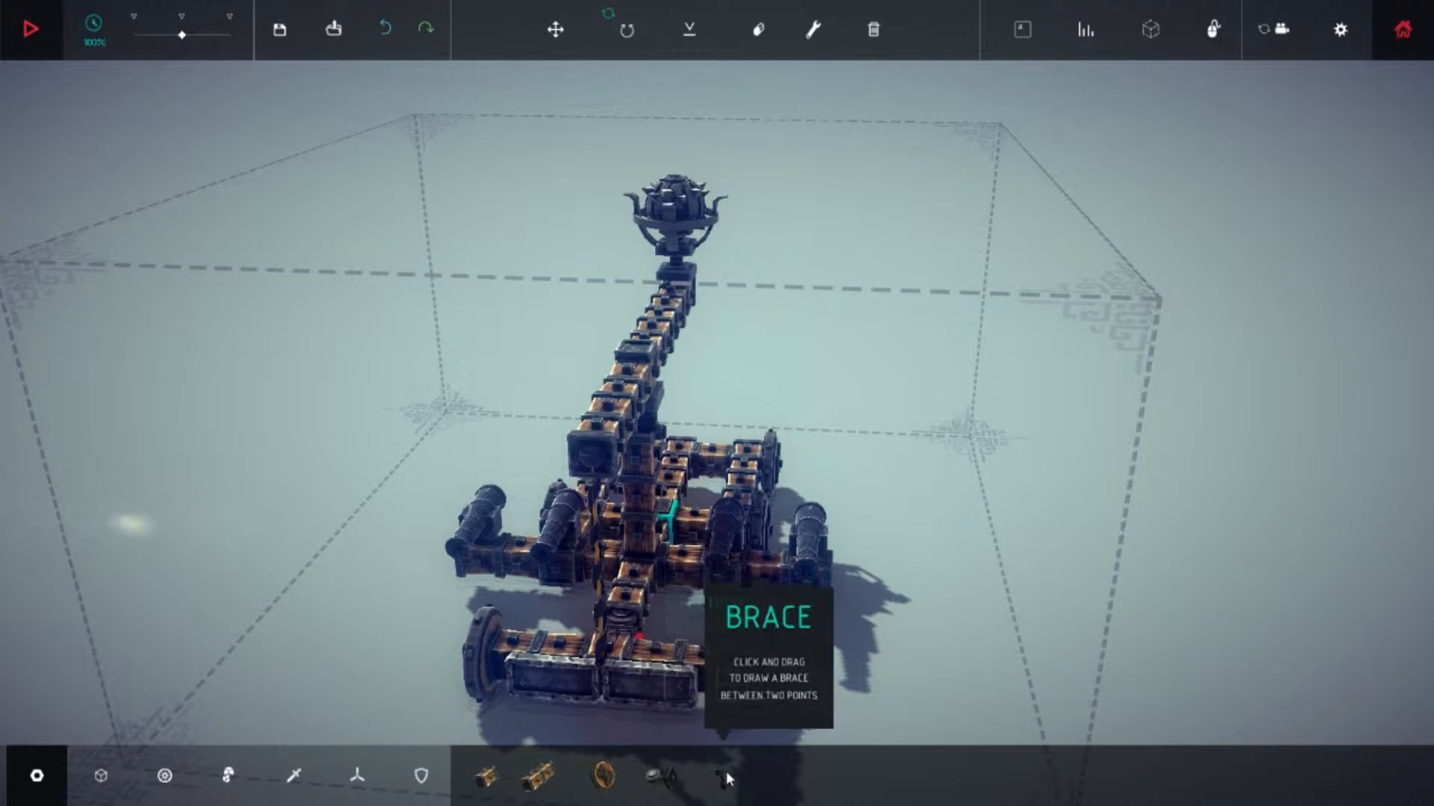
pyautogui.click(721, 773)
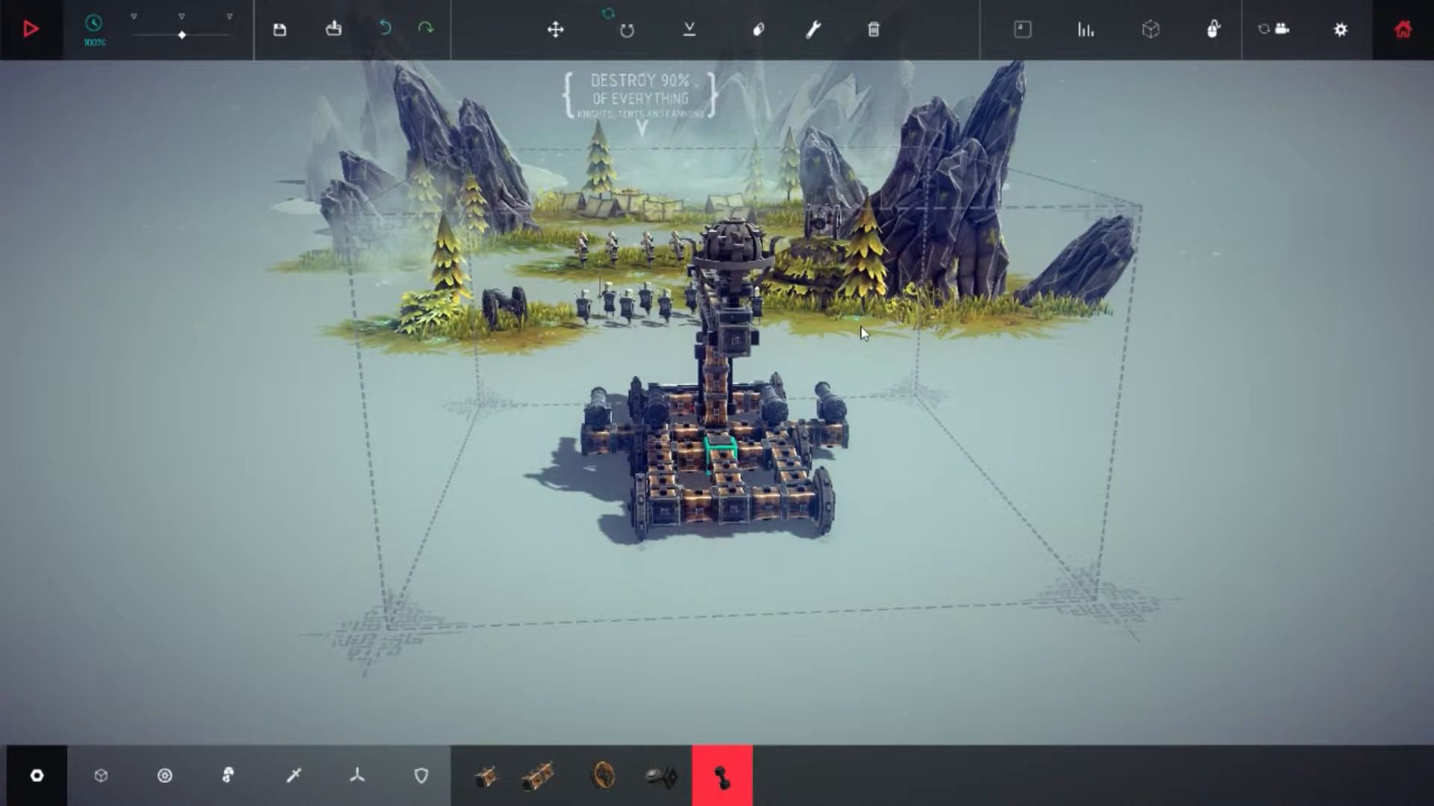
pyautogui.click(31, 29)
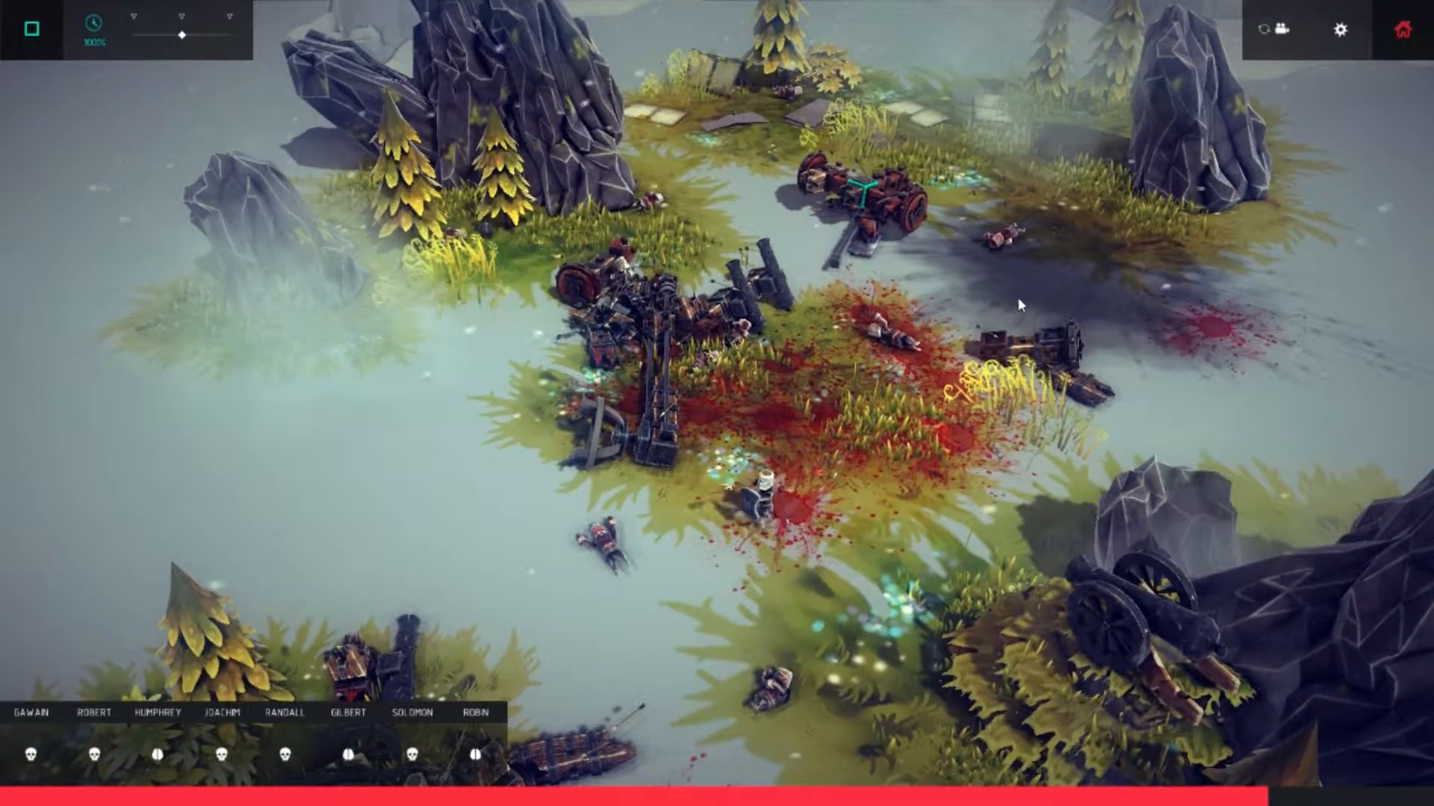
pyautogui.click(30, 28)
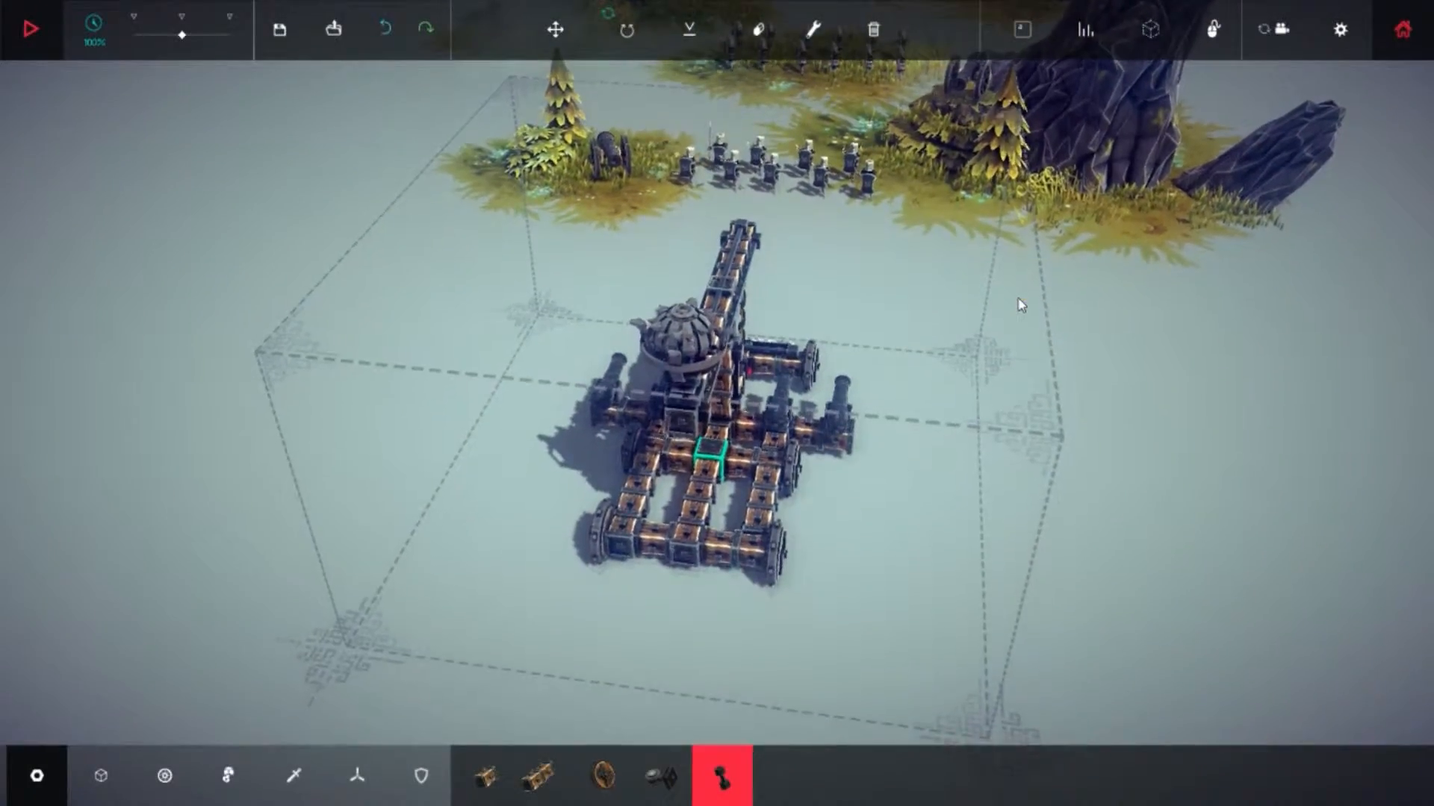
# Launch the run that destroys the camp and conquers the zone
pyautogui.click(35, 29)
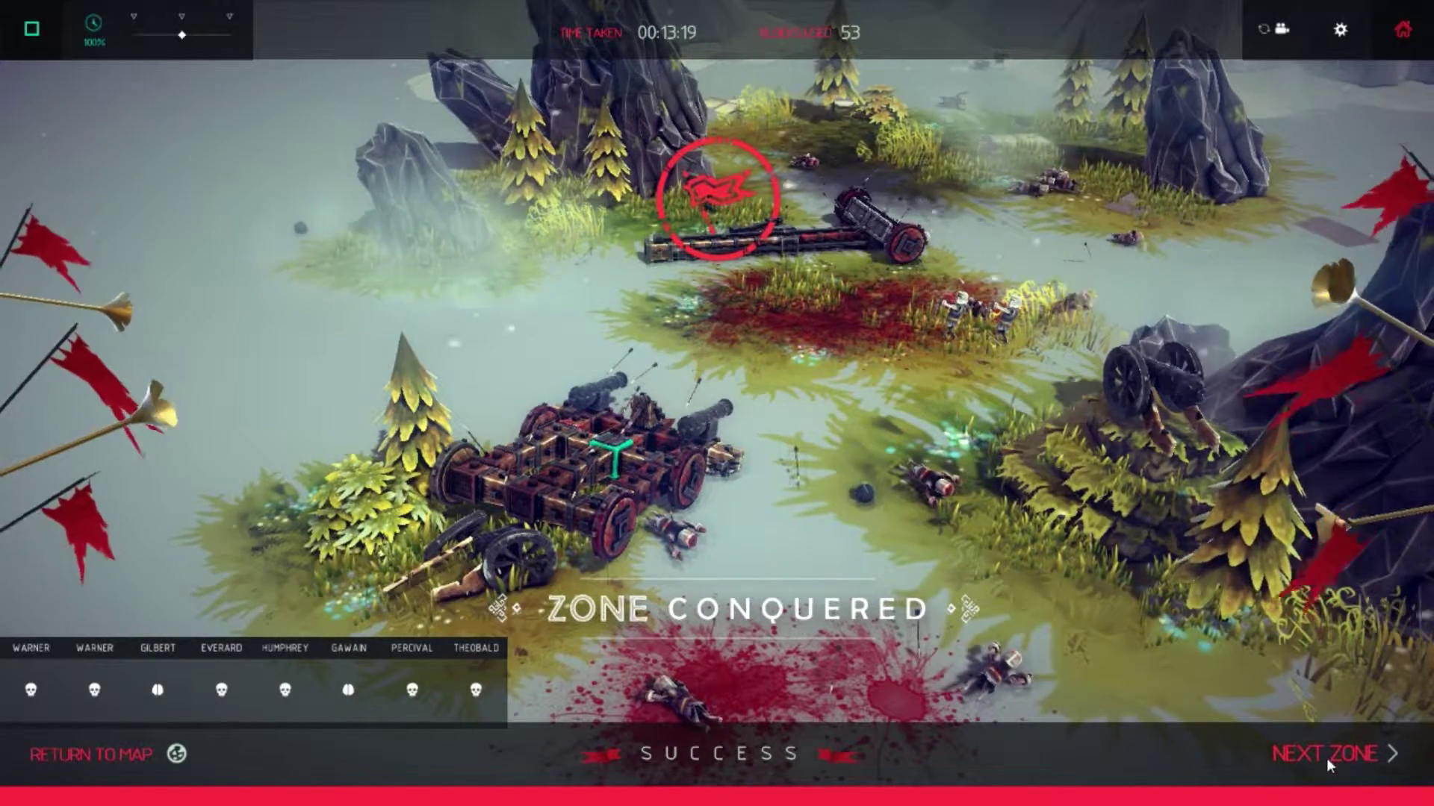
# Move on to the Highland Tower level and start a run against the tower
pyautogui.click(1329, 752)
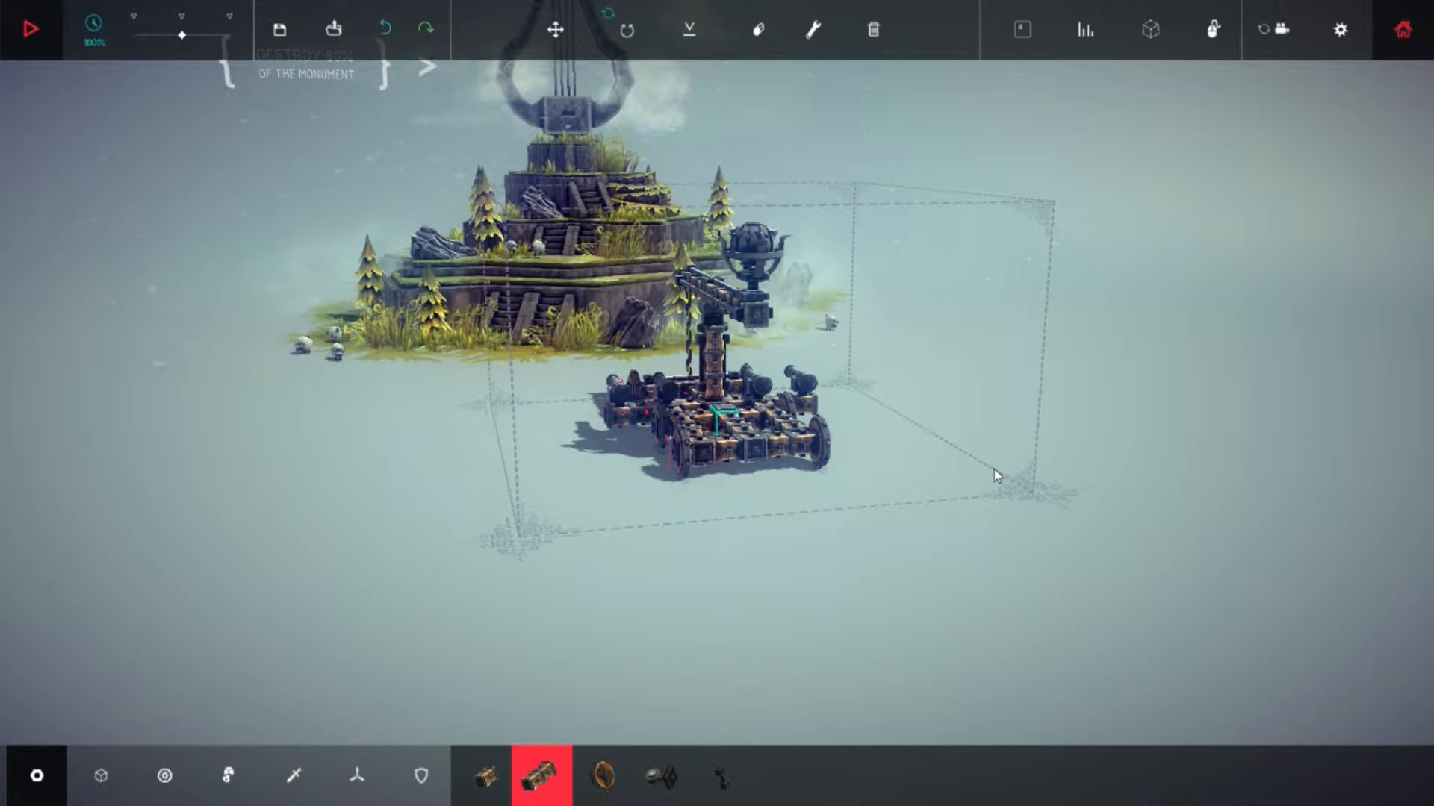
pyautogui.click(31, 28)
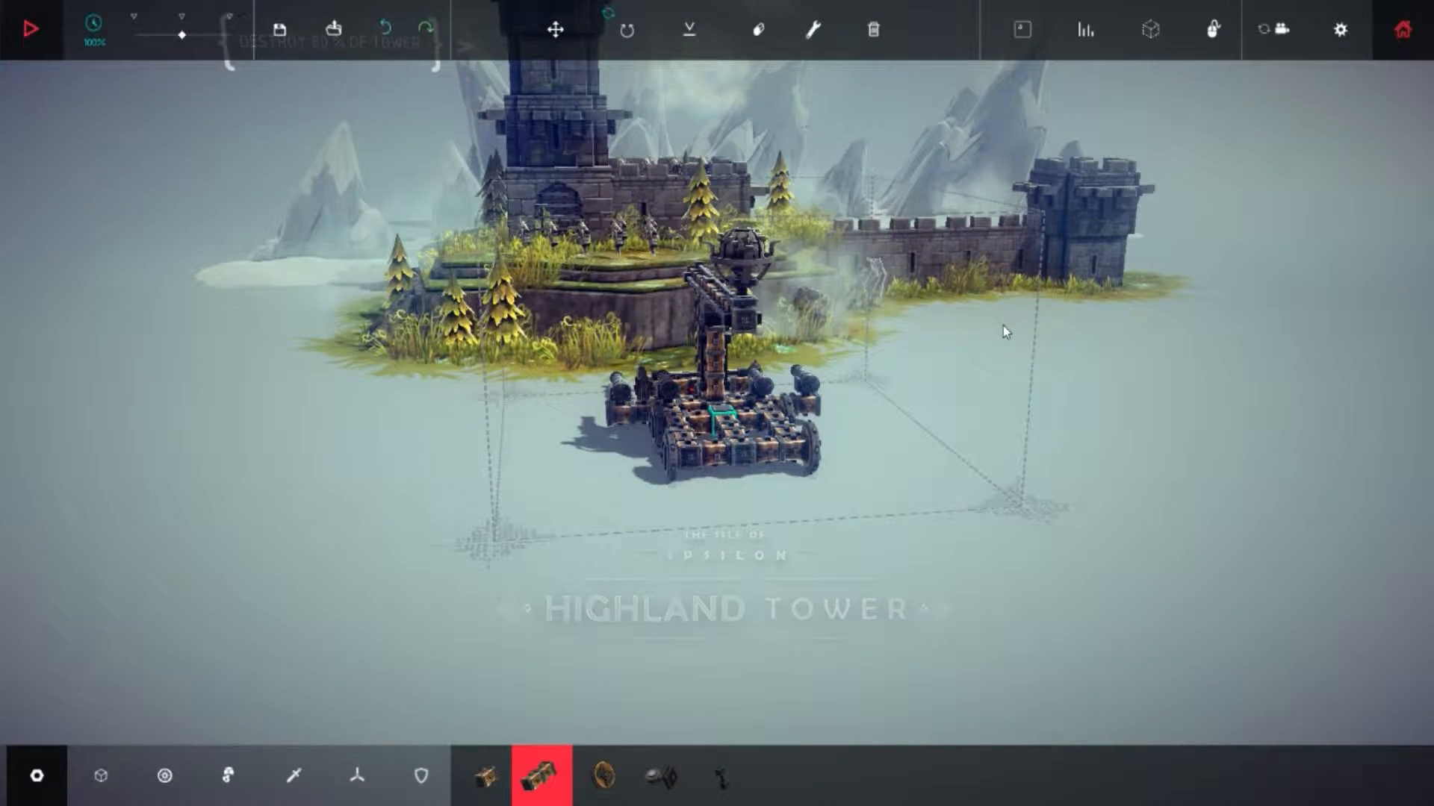
pyautogui.click(34, 26)
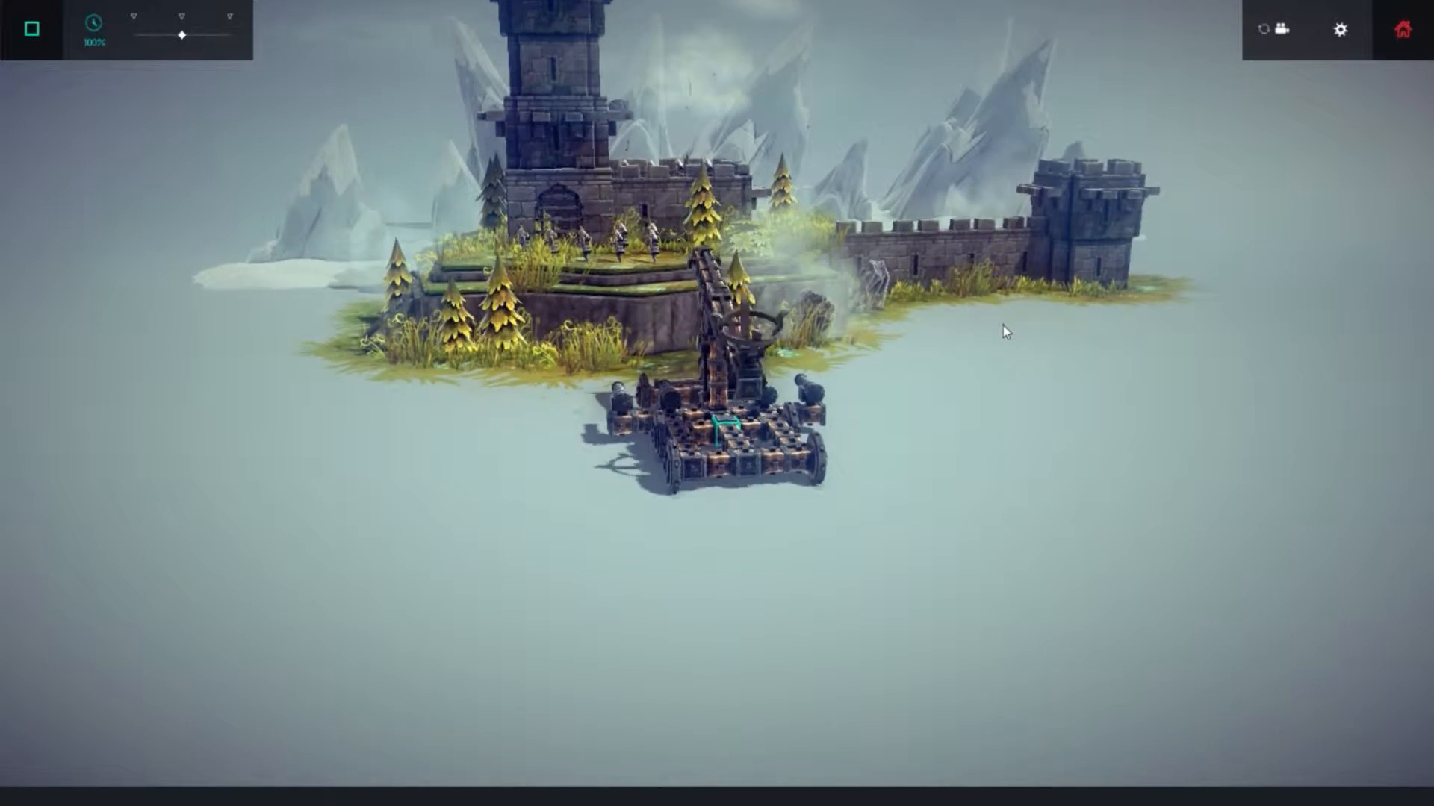
# Run the simulation so the cannon cart topples the Highland Tower
pyautogui.click(31, 27)
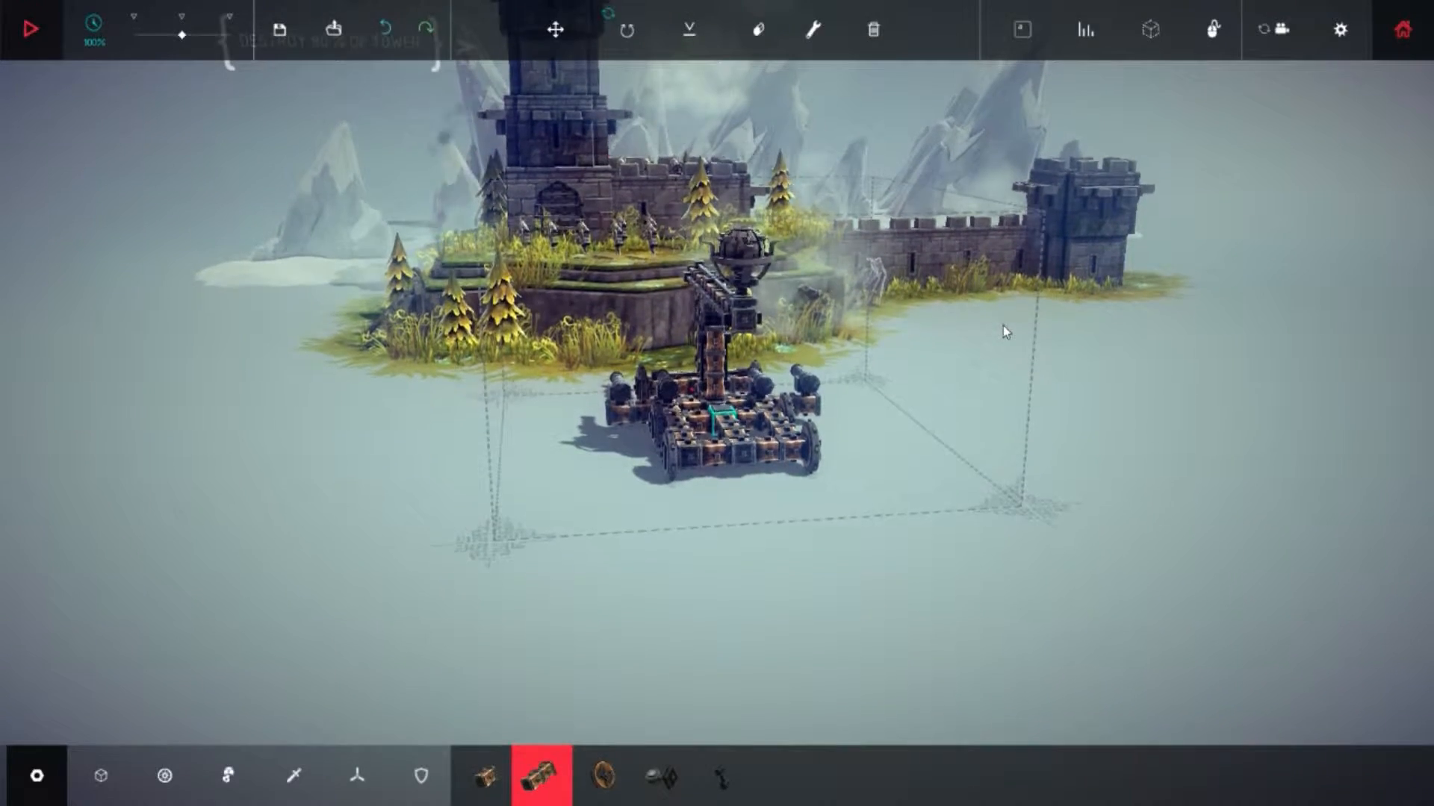
pyautogui.click(33, 28)
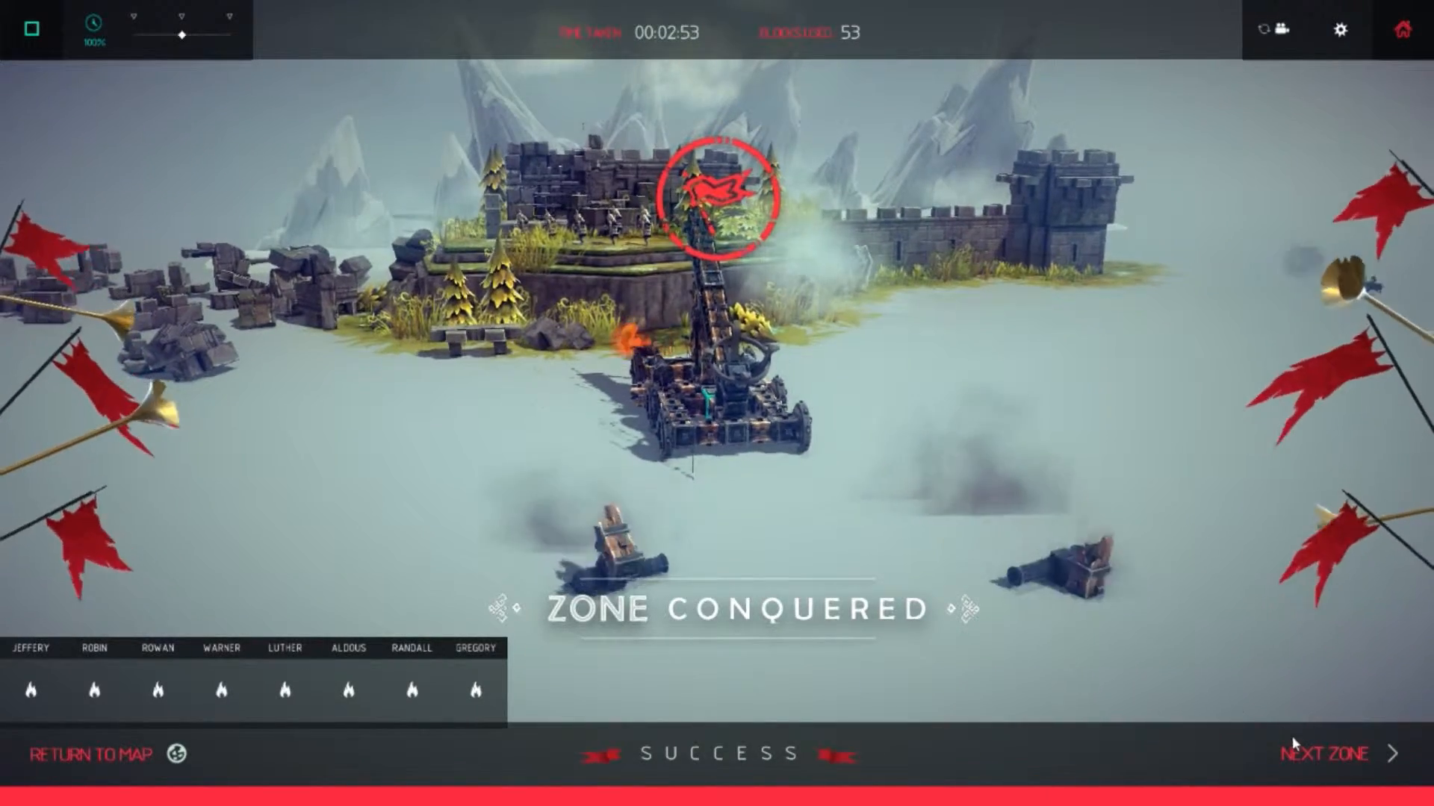
# Advance to the next zone's build area for the crane cart
pyautogui.click(1326, 754)
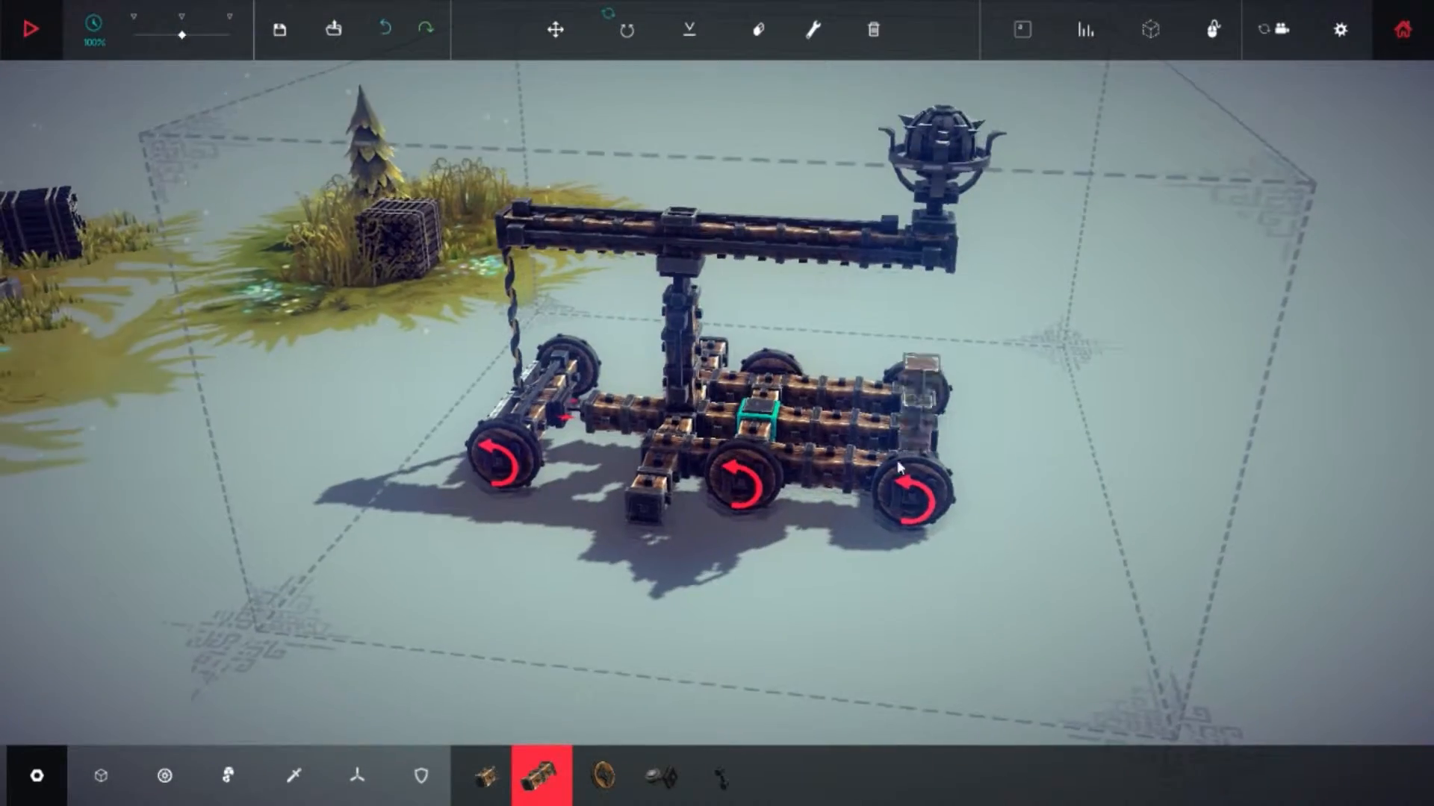
# Lengthen the crane arm and choose the grabber from the mechanical parts for its end block
pyautogui.click(552, 30)
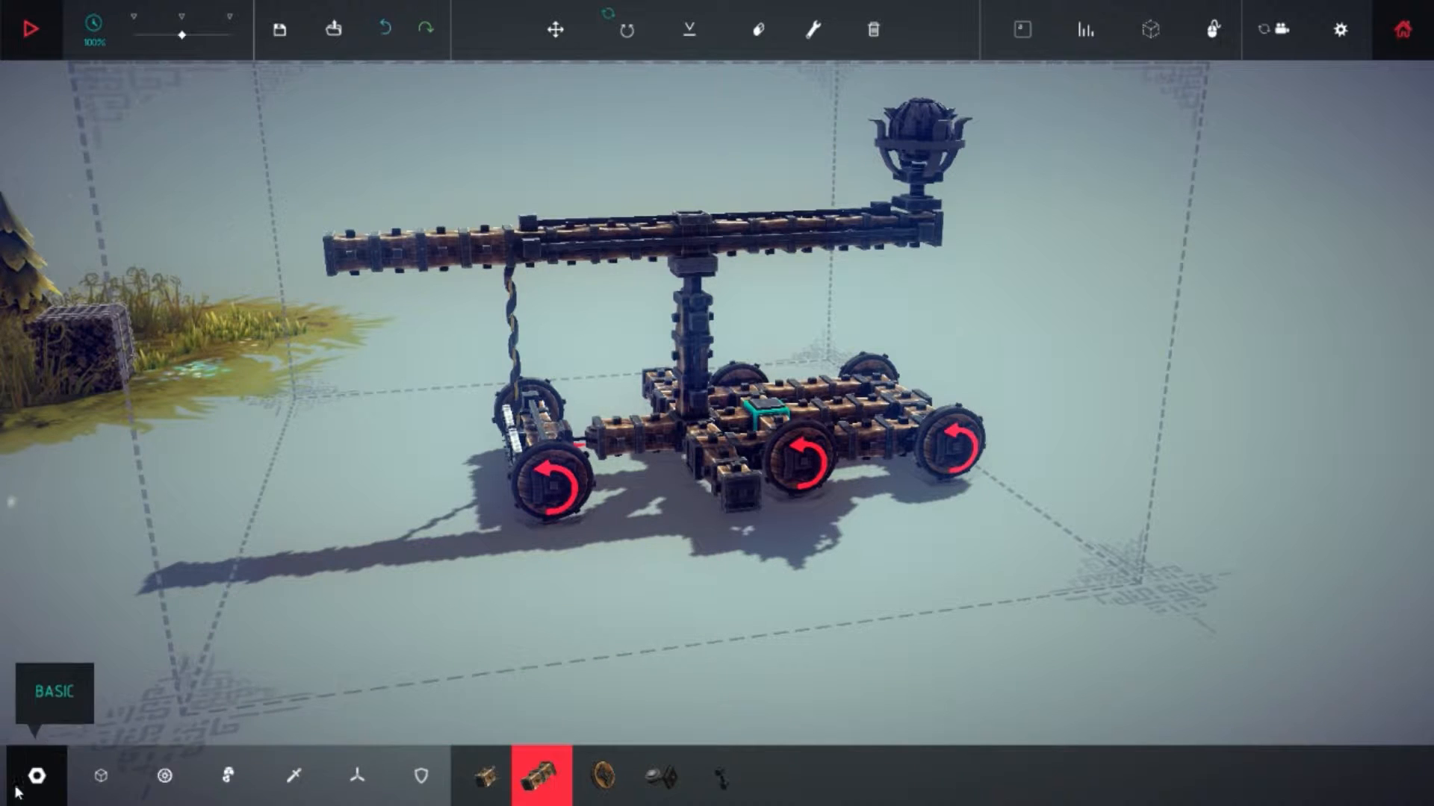
pyautogui.click(161, 777)
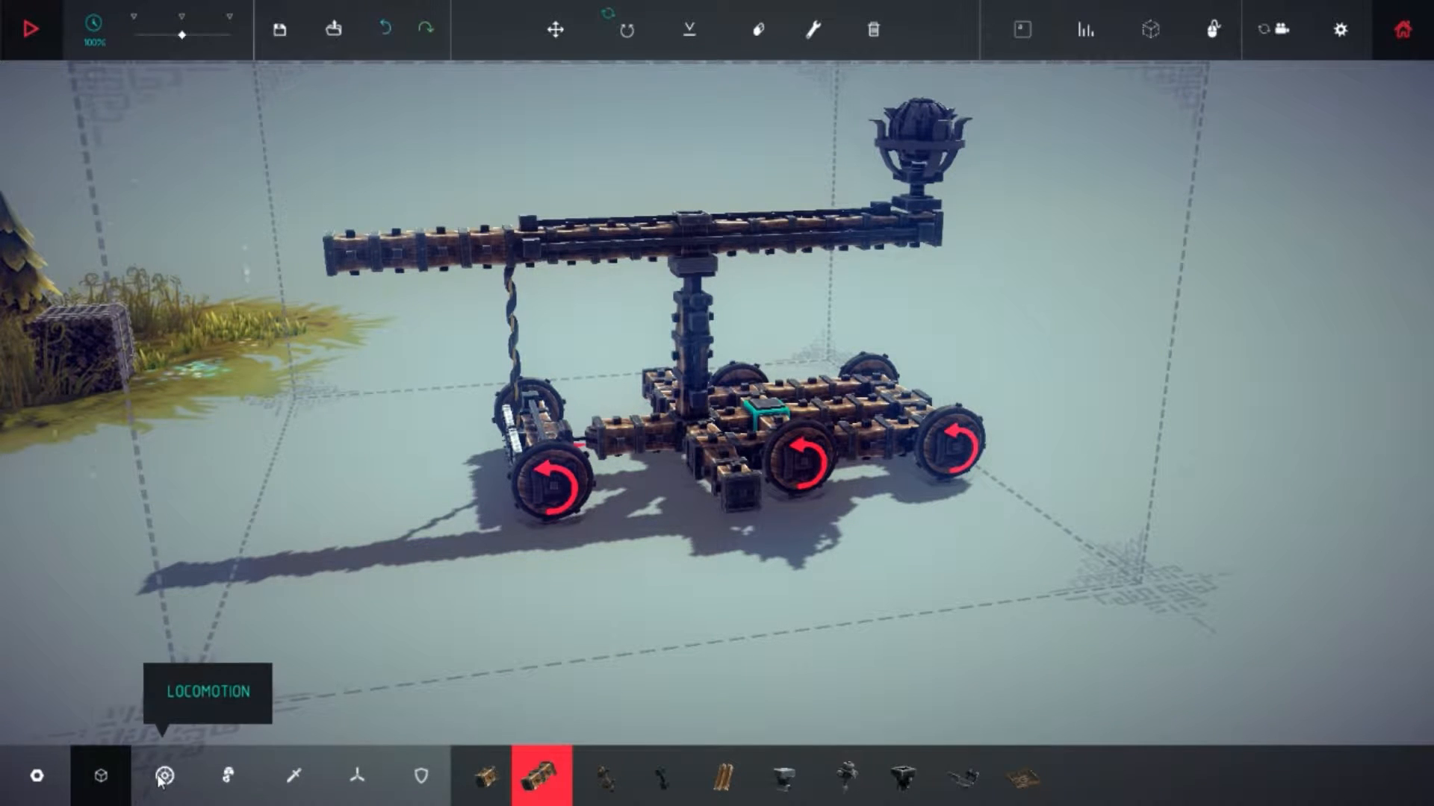
pyautogui.click(227, 775)
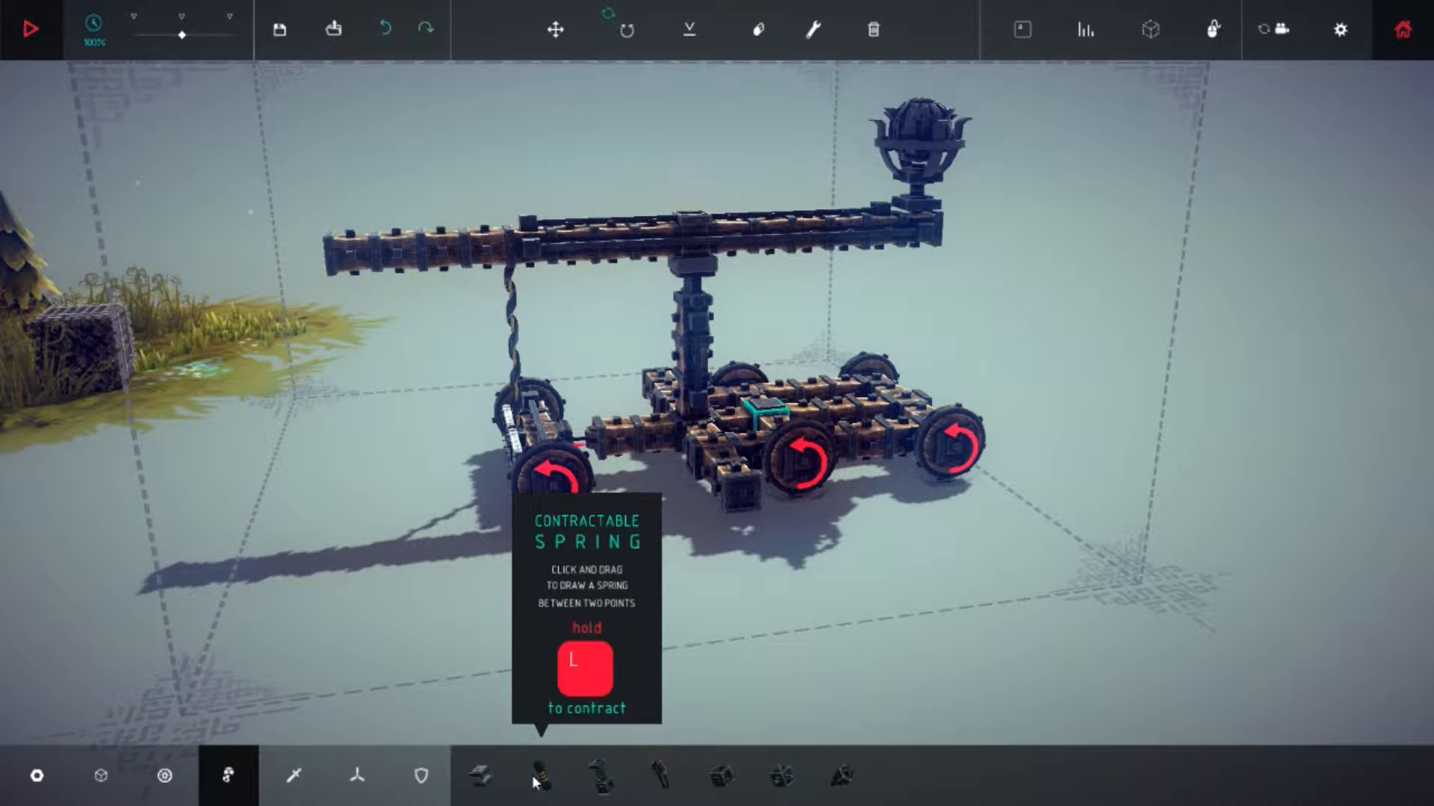
pyautogui.moveTo(662, 773)
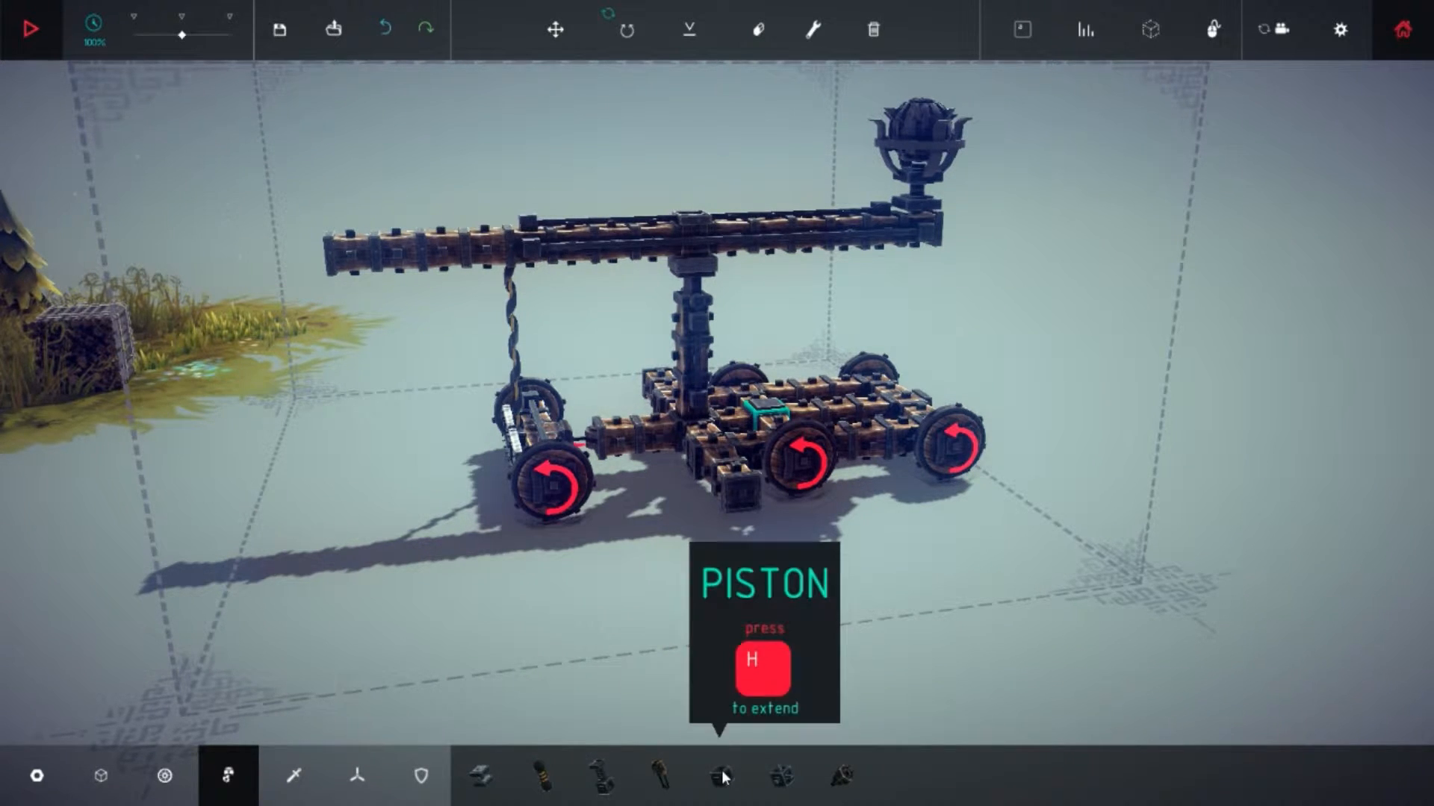
pyautogui.click(722, 775)
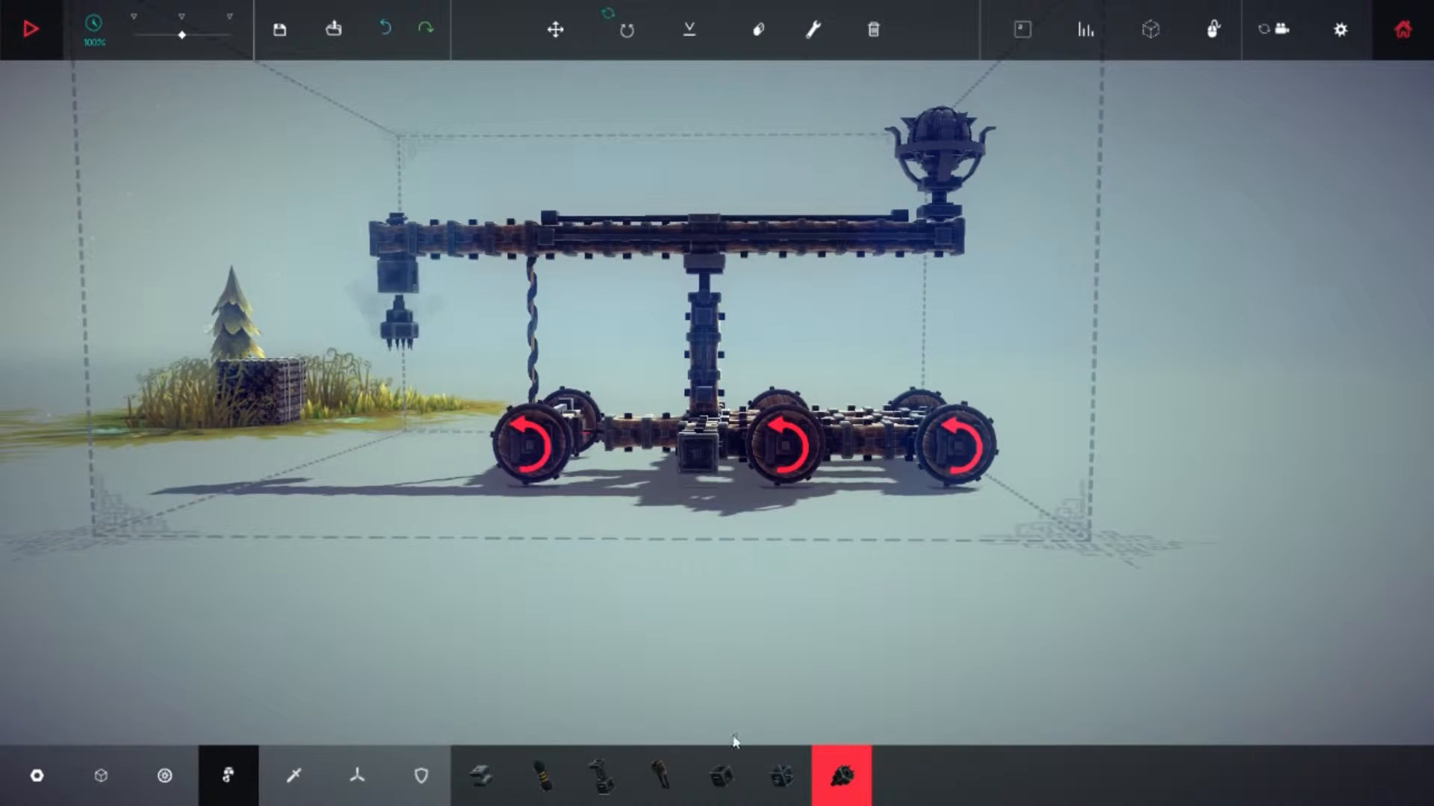
pyautogui.moveTo(781, 777)
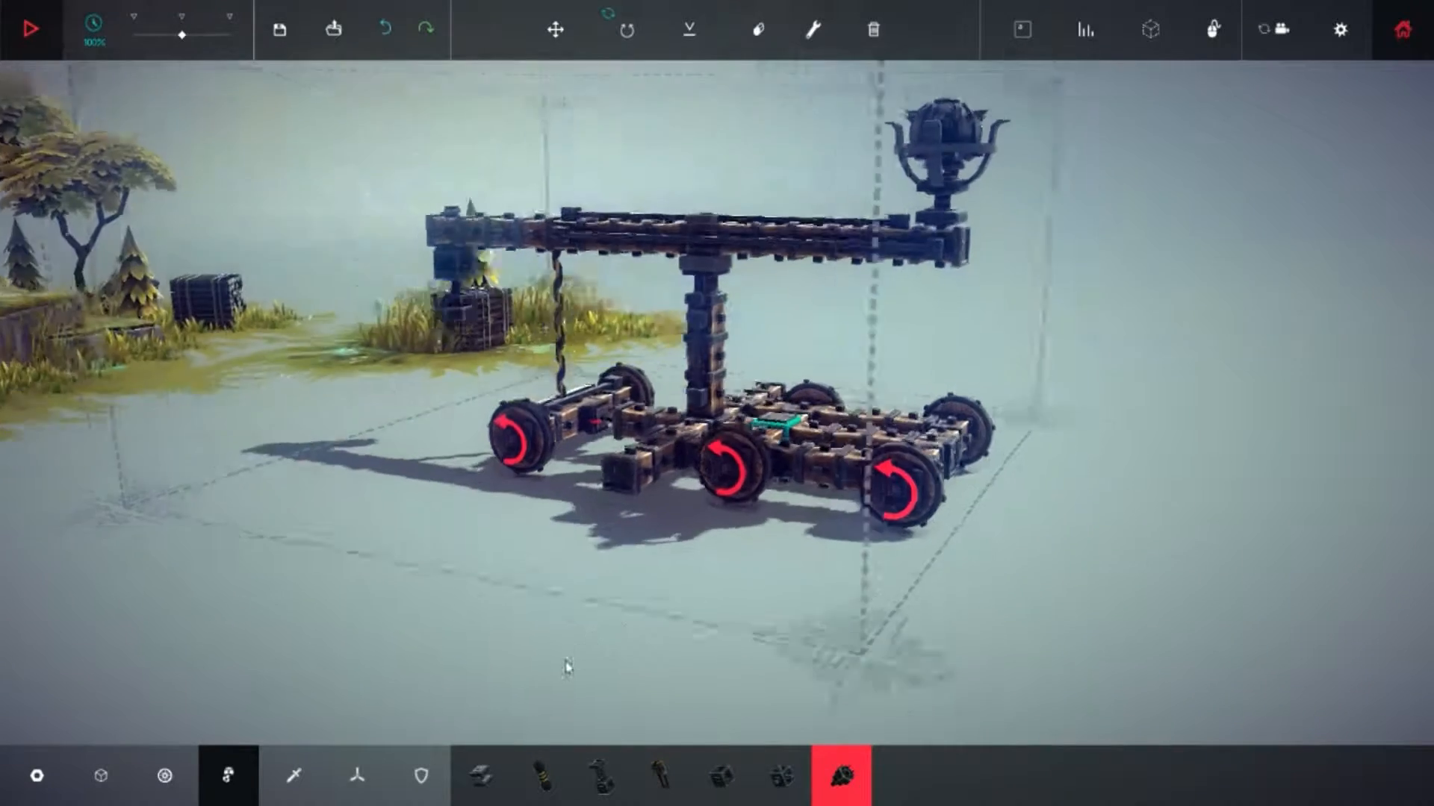
# Fit another grabber under the middle of the arm above the central post
pyautogui.click(32, 26)
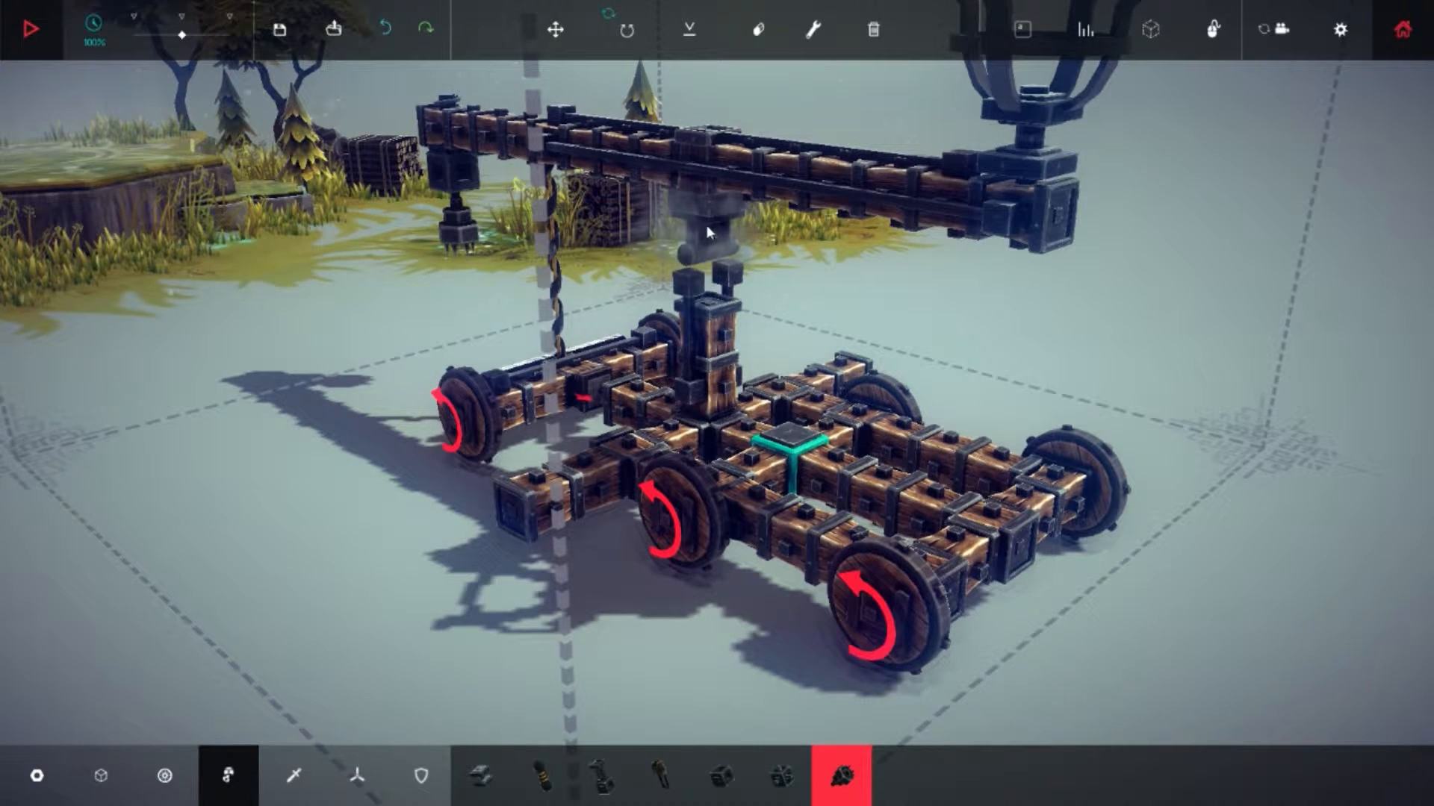
pyautogui.moveTo(557, 775)
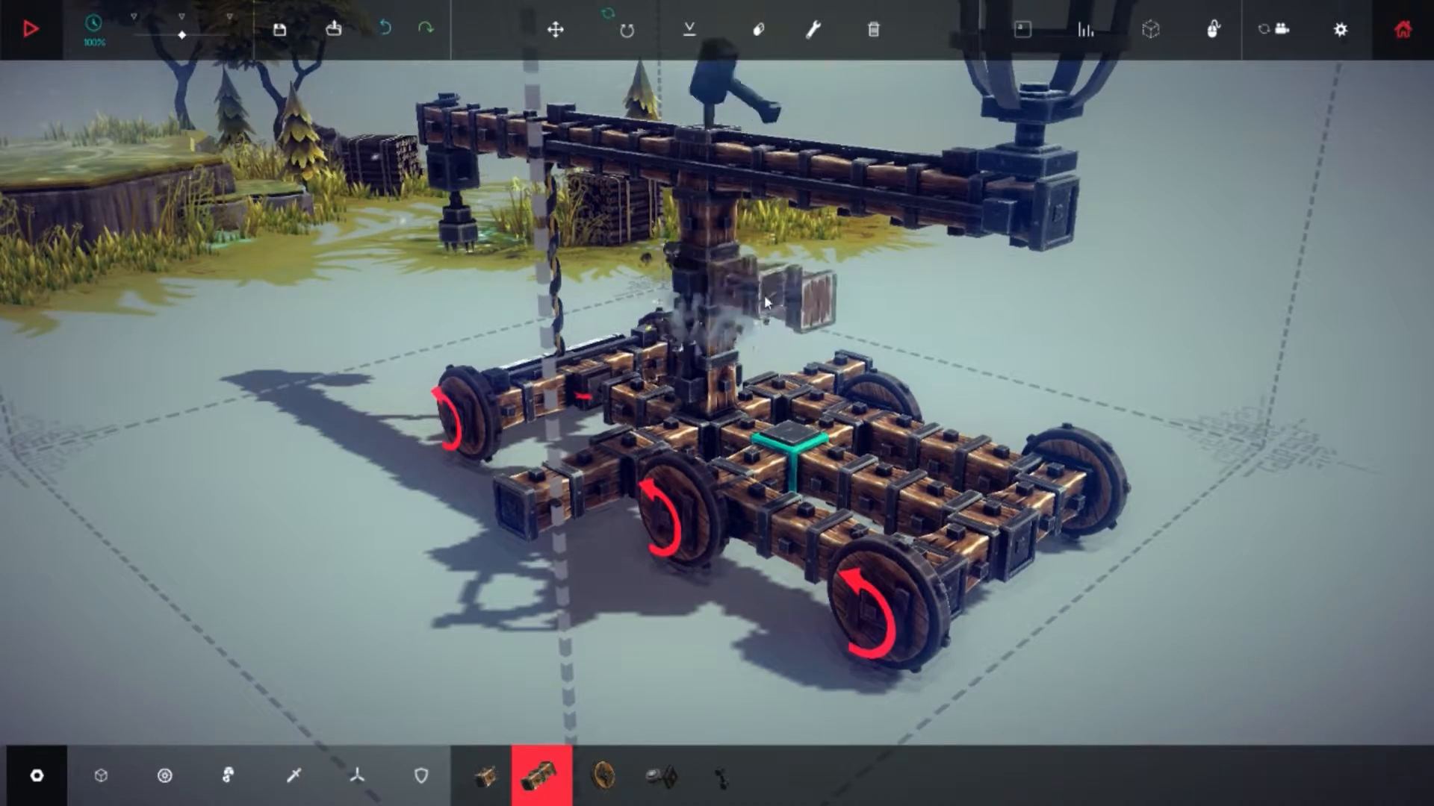
# Start the trial run and latch the end grabber onto a bundle of logs
pyautogui.click(34, 27)
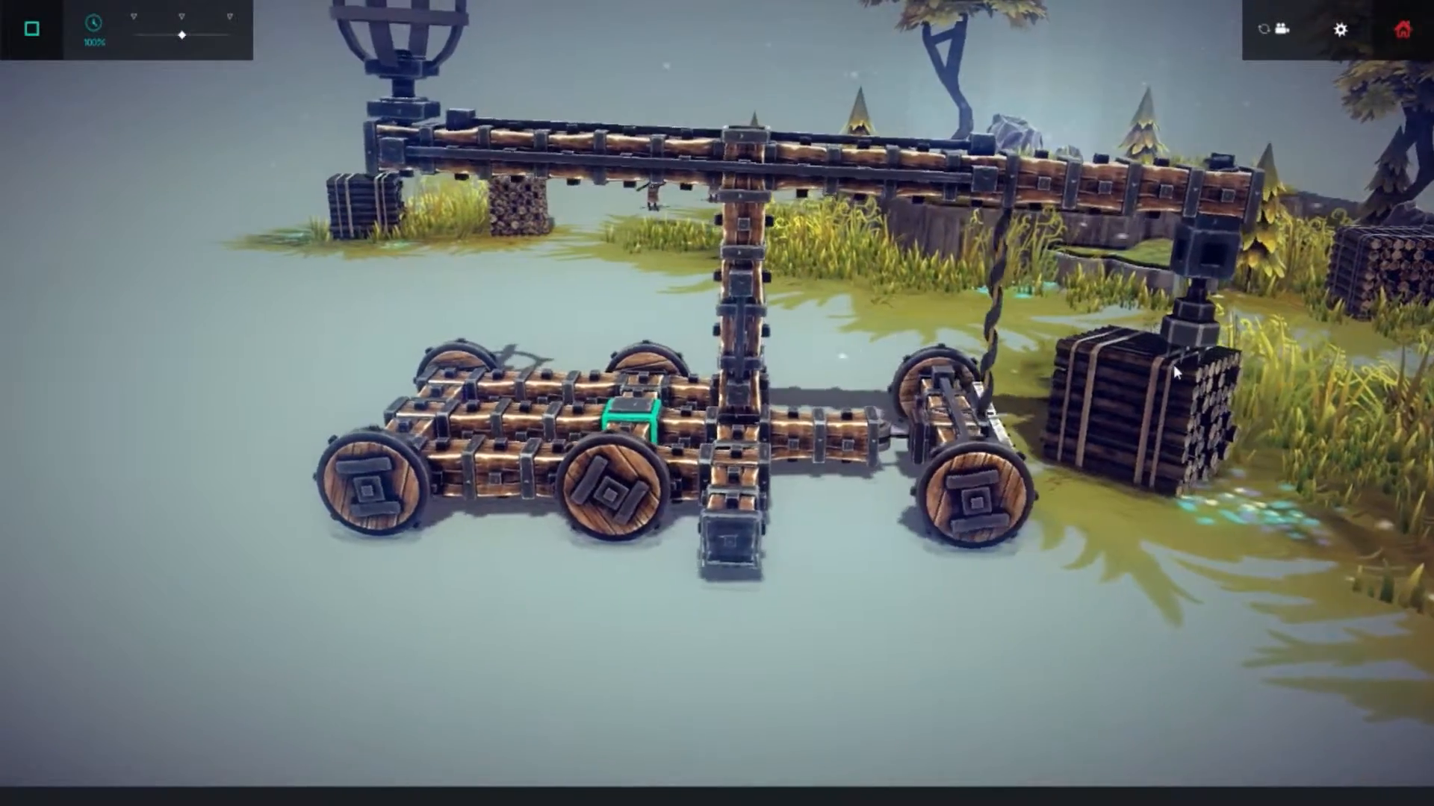
# Stop the test and select the Contractable Spring from the Mechanical block category
pyautogui.click(31, 27)
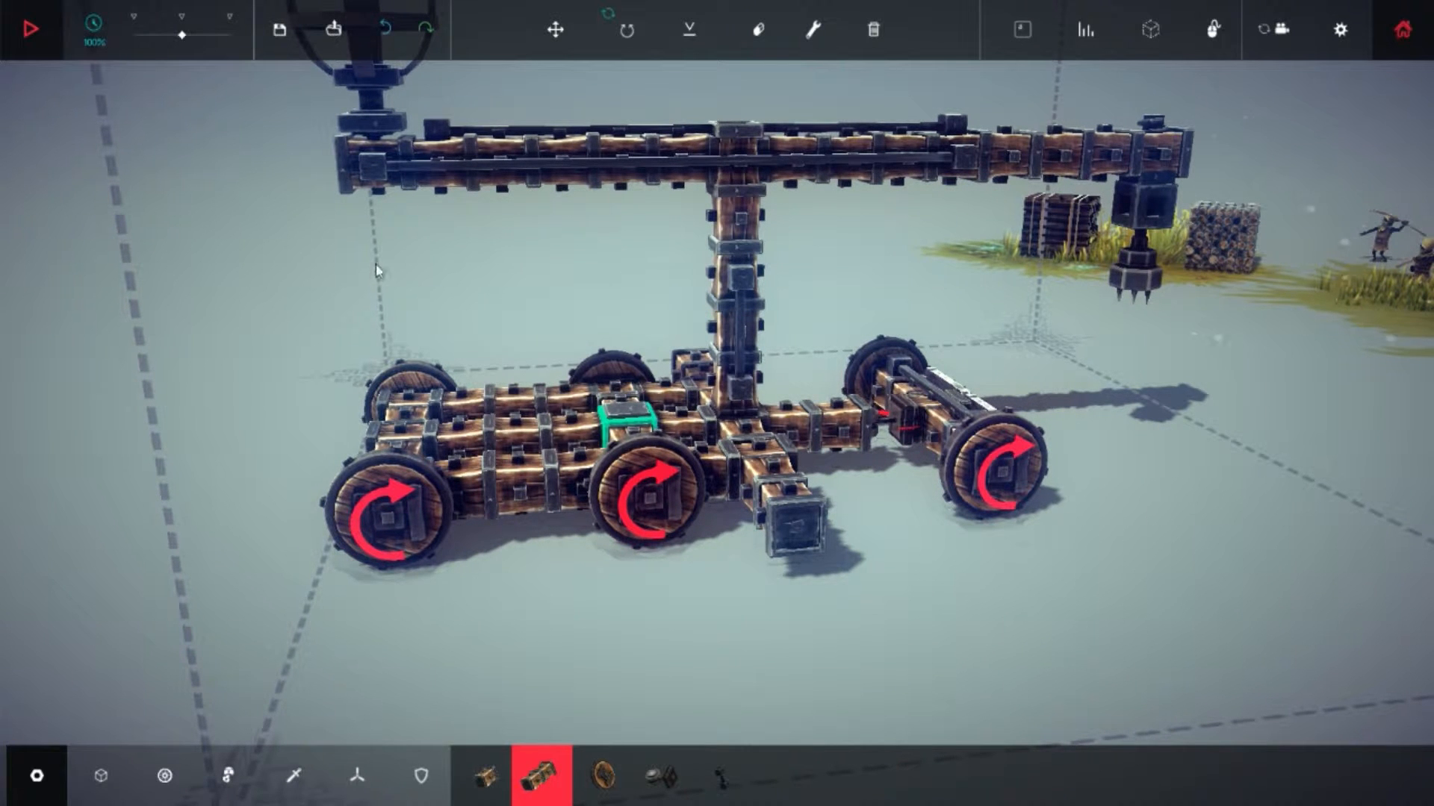
pyautogui.click(227, 775)
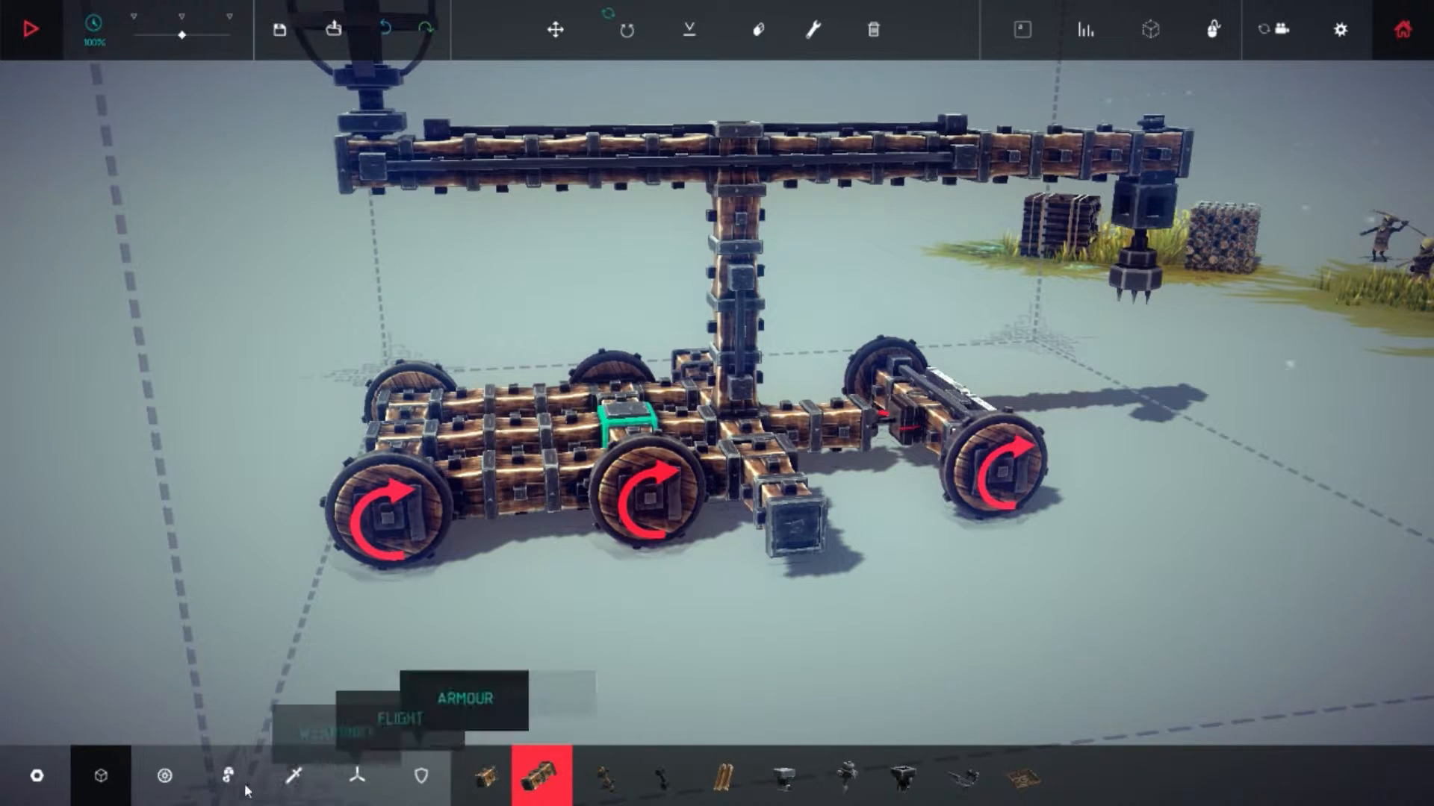
pyautogui.click(226, 775)
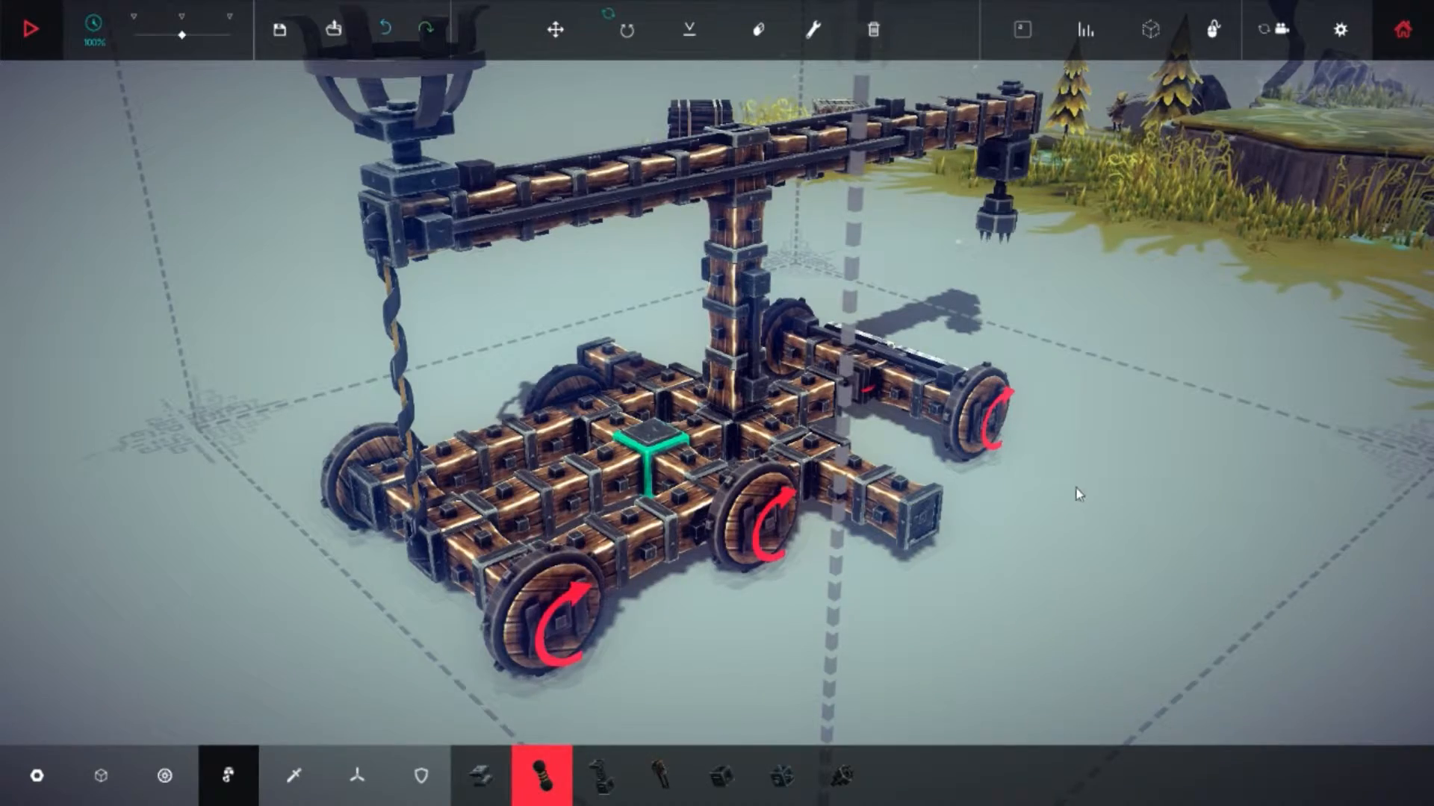
# Replace the grabber with a short upright column of wooden blocks at the arm's far end
pyautogui.click(35, 27)
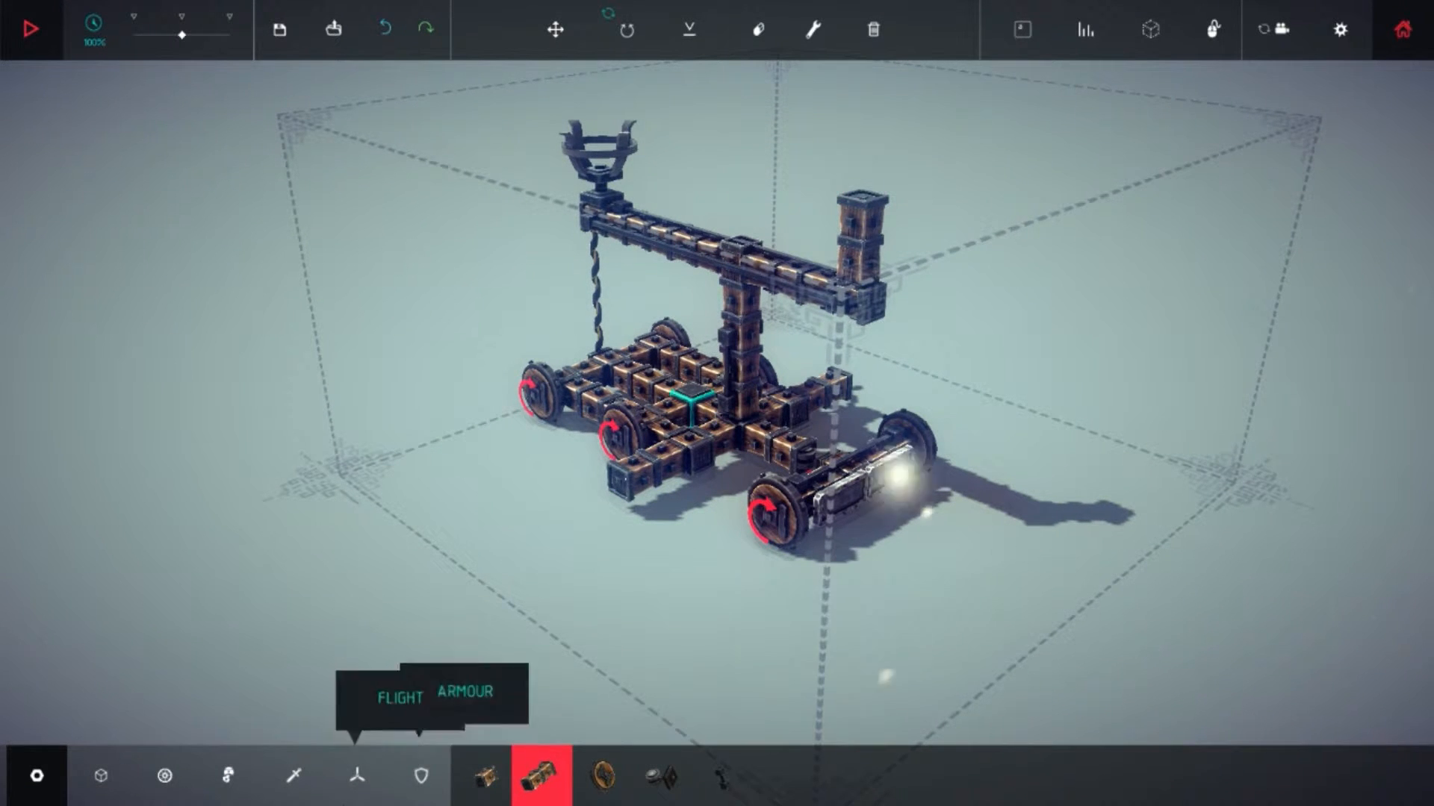
# Extend the raised column sideways, hang a Grabber under its end and start a test run
pyautogui.click(483, 775)
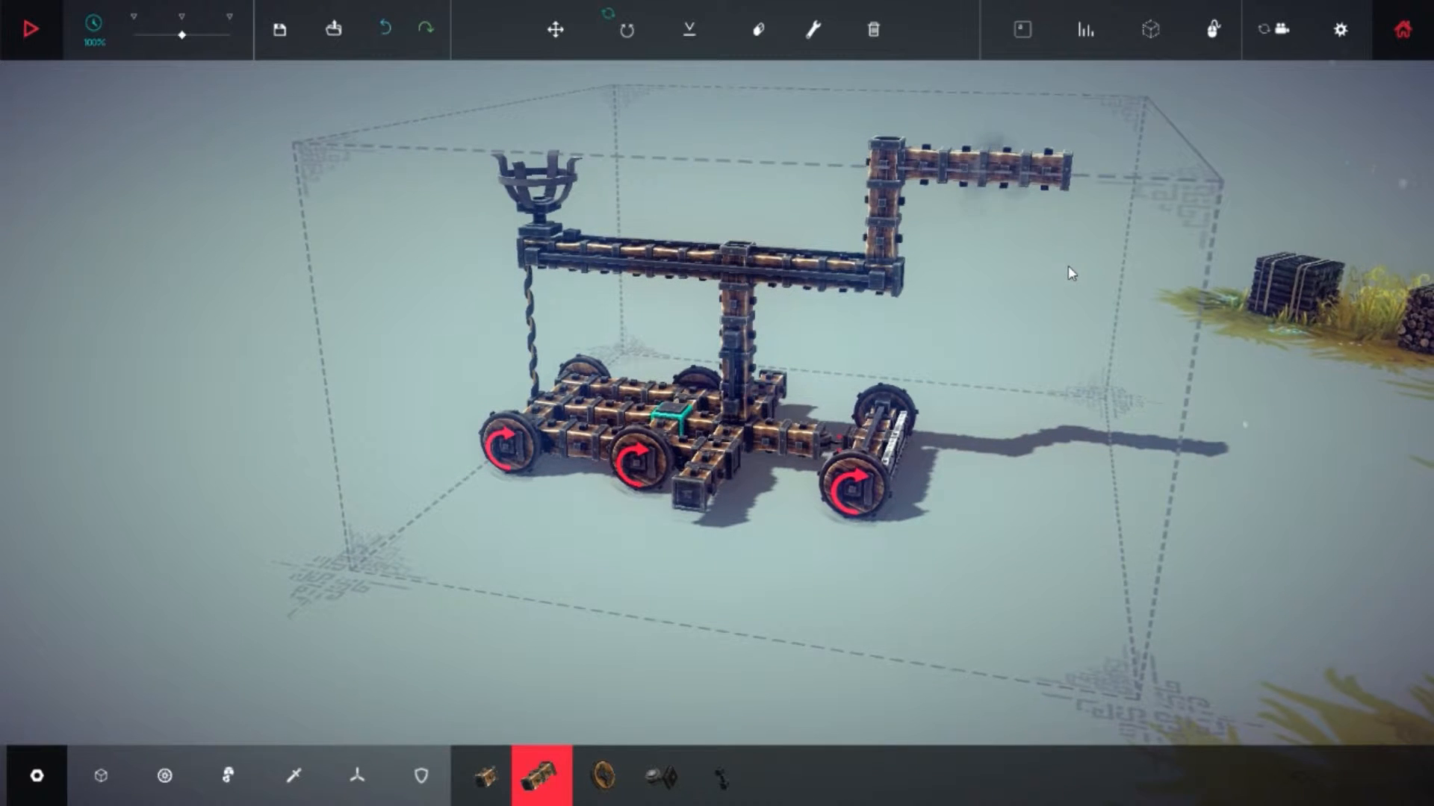
pyautogui.moveTo(164, 775)
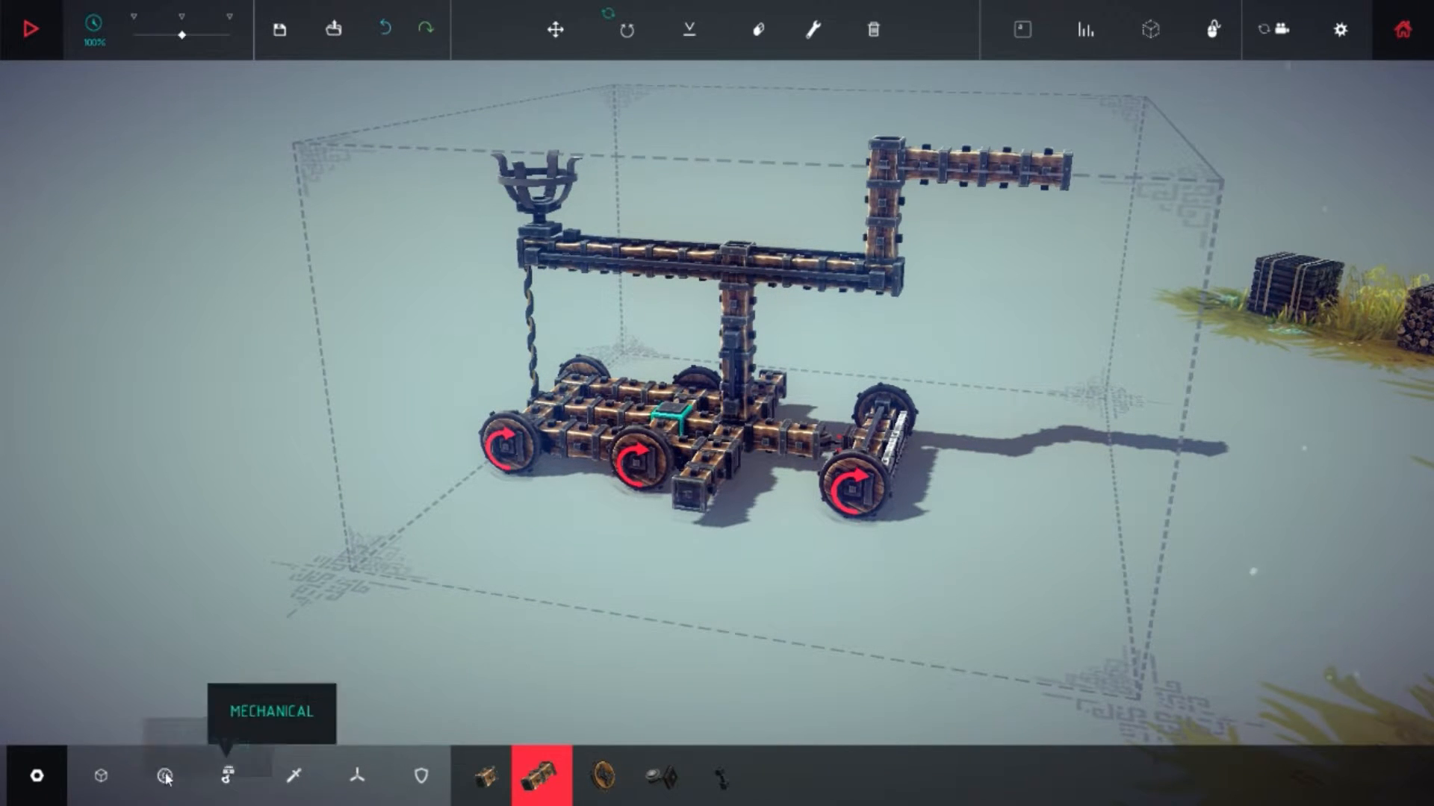
pyautogui.click(164, 777)
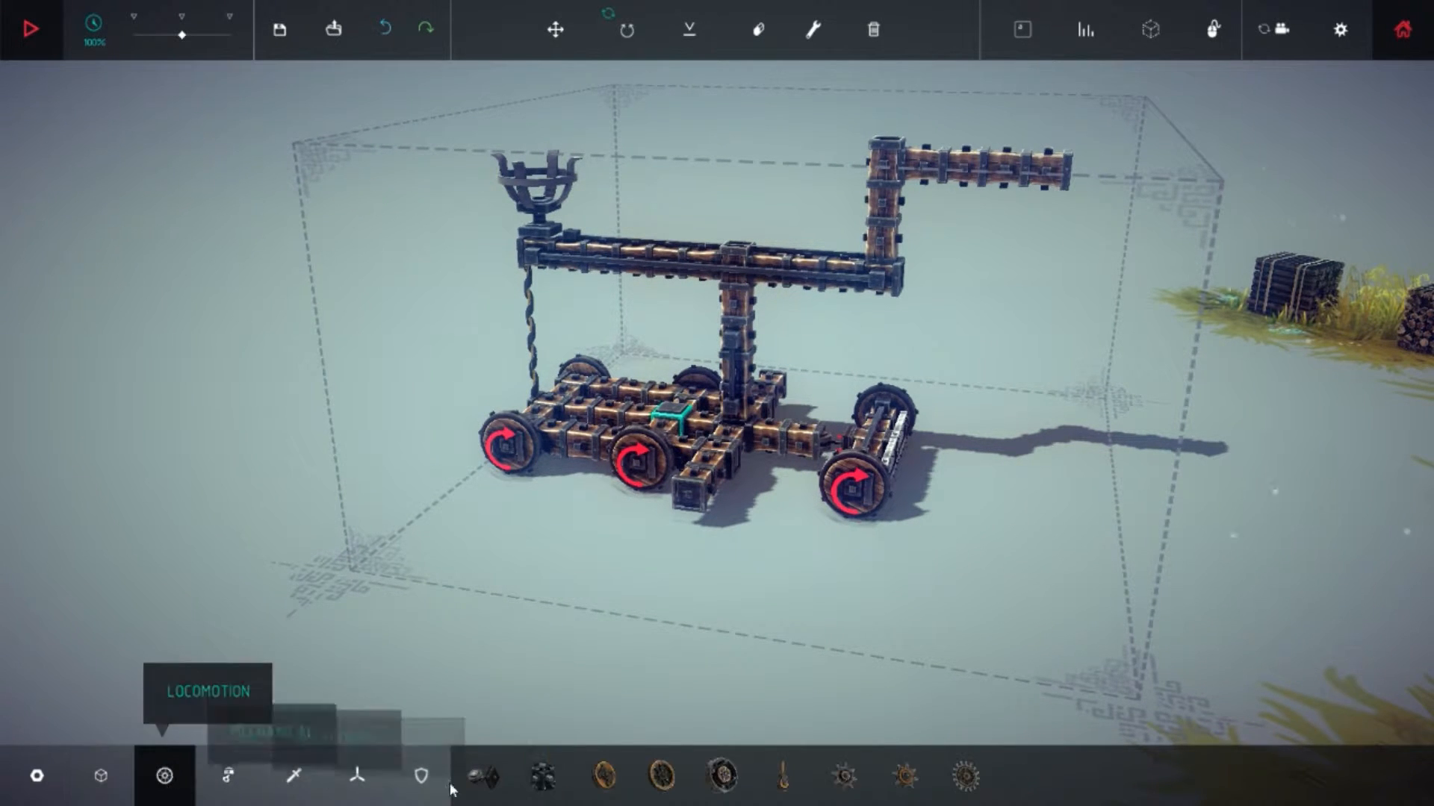
pyautogui.click(227, 777)
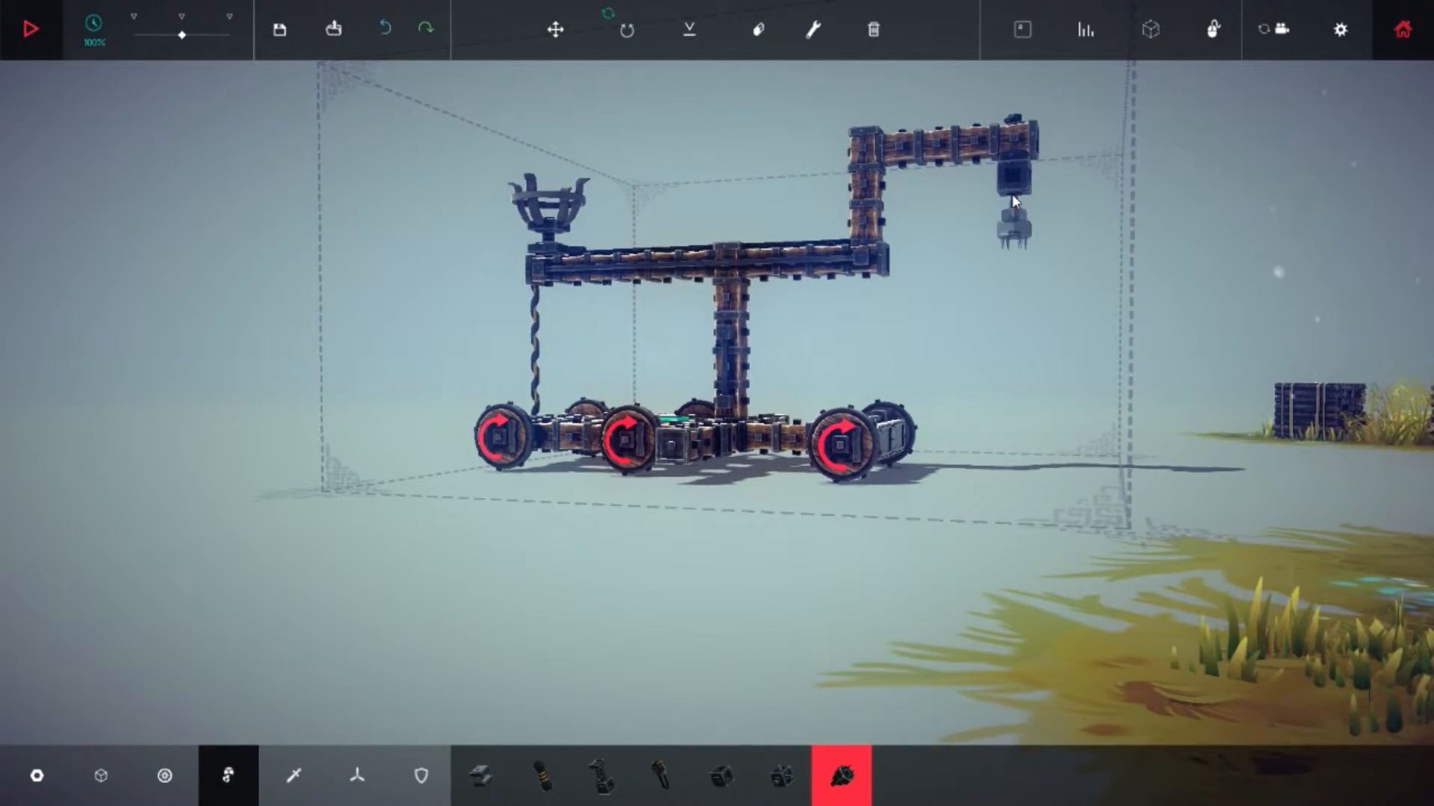
pyautogui.click(30, 29)
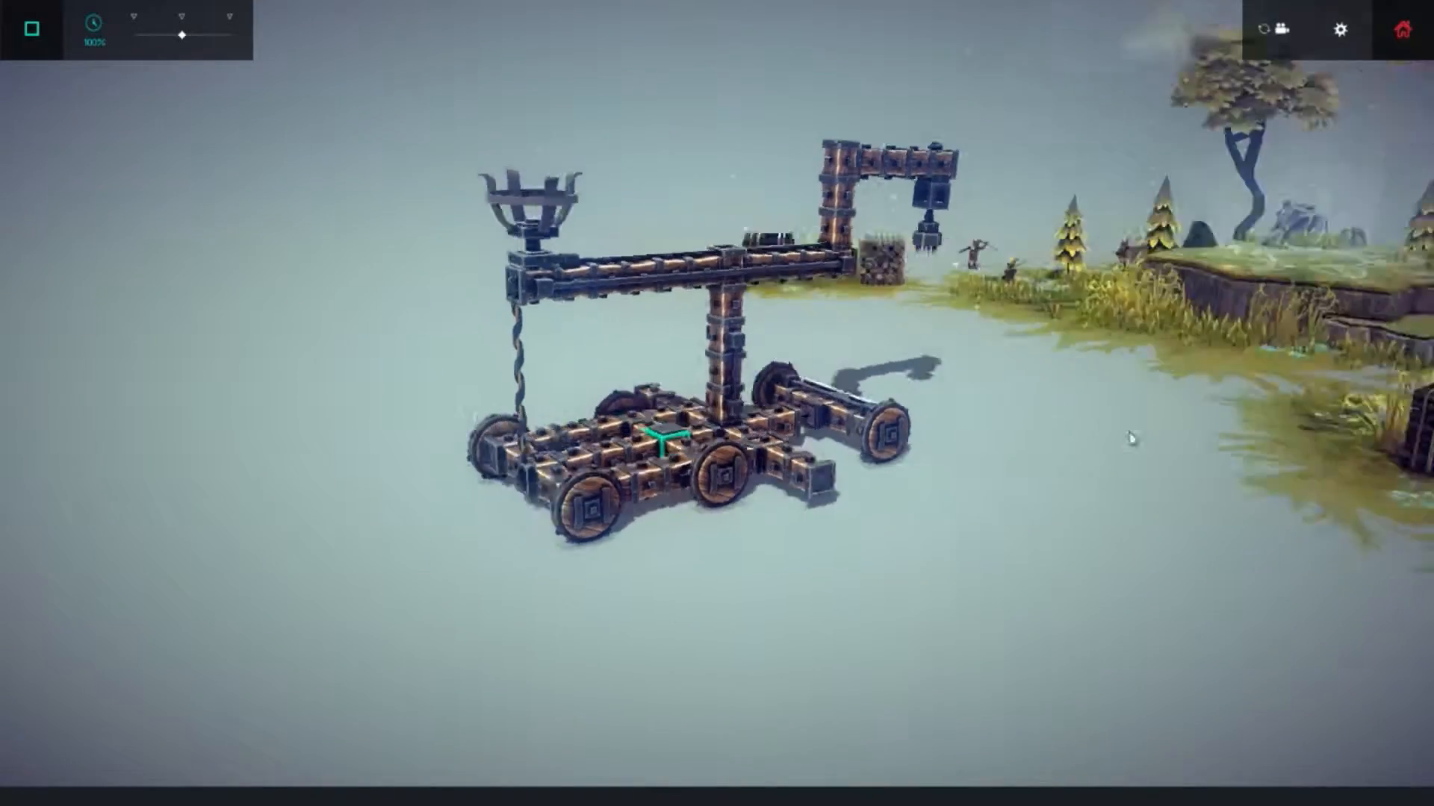